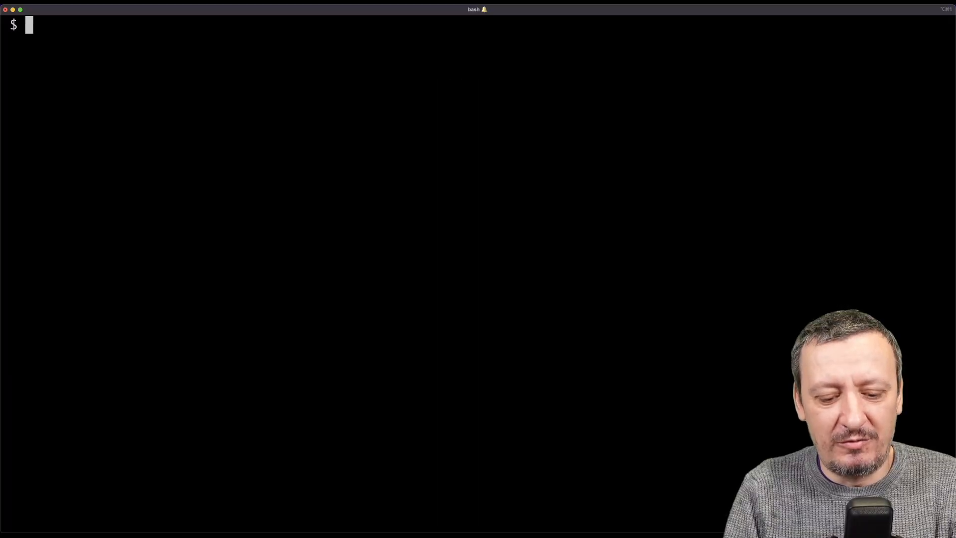
- Change directory into packages/k8s
type("cd packages/")
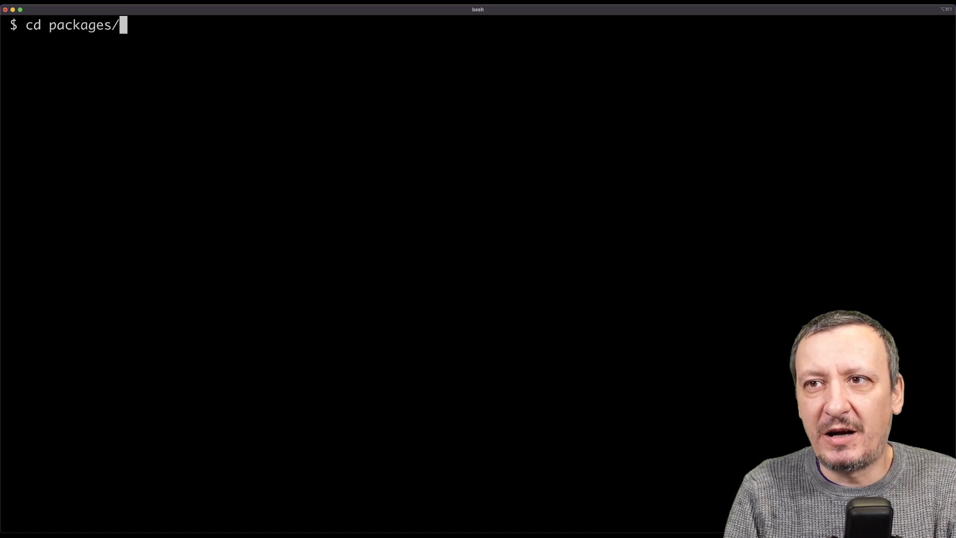
type("k8s/")
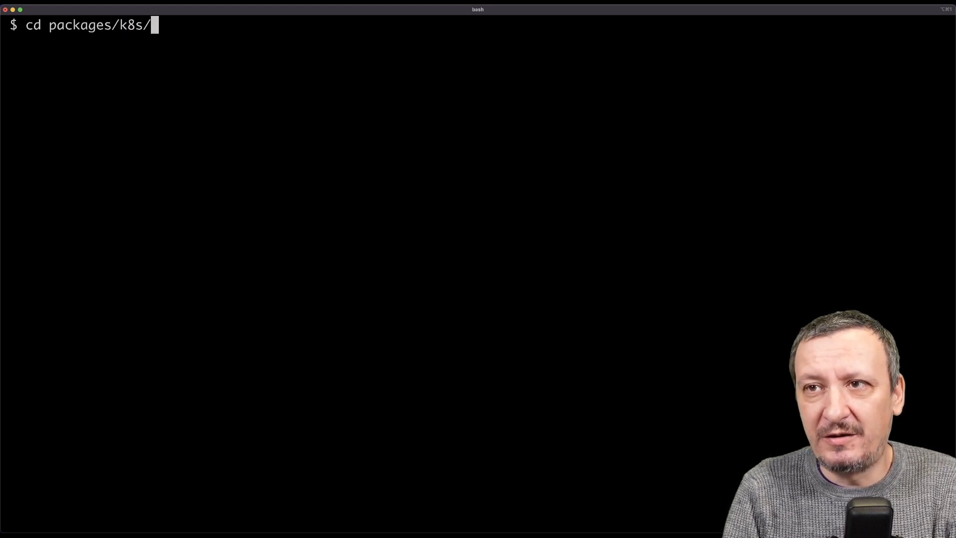
key("Return")
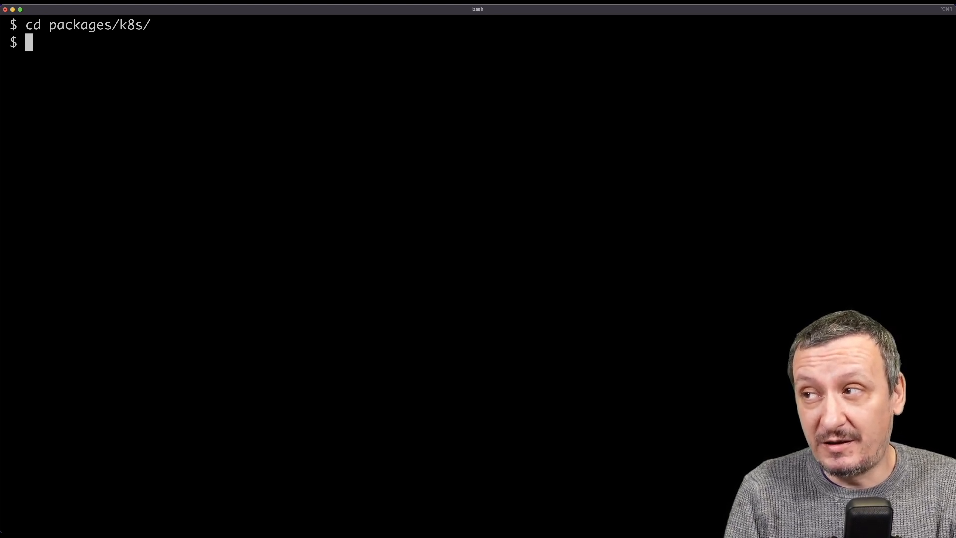
- Print definition.yaml and review the CompositeResourceDefinition from its kind down through the schema
type("cat d")
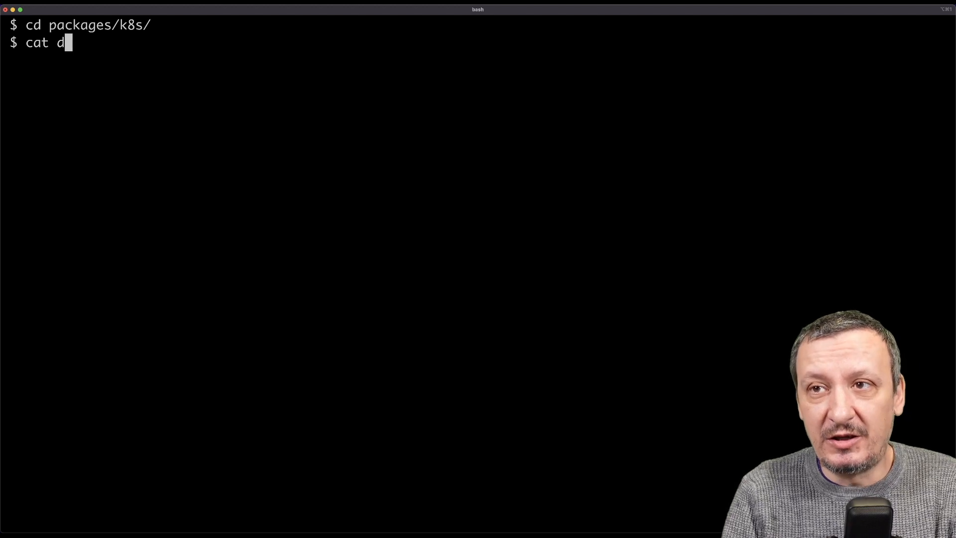
key("Return")
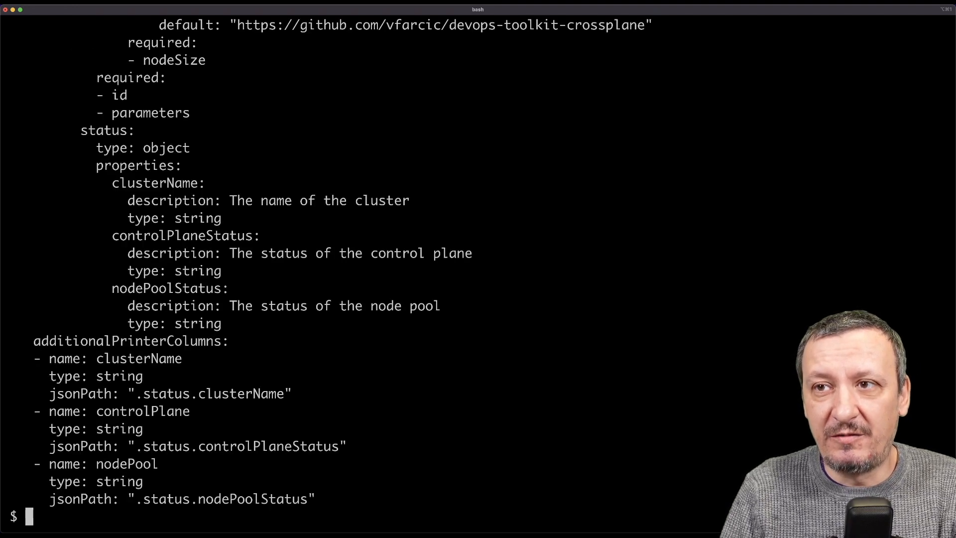
scroll("up", 3)
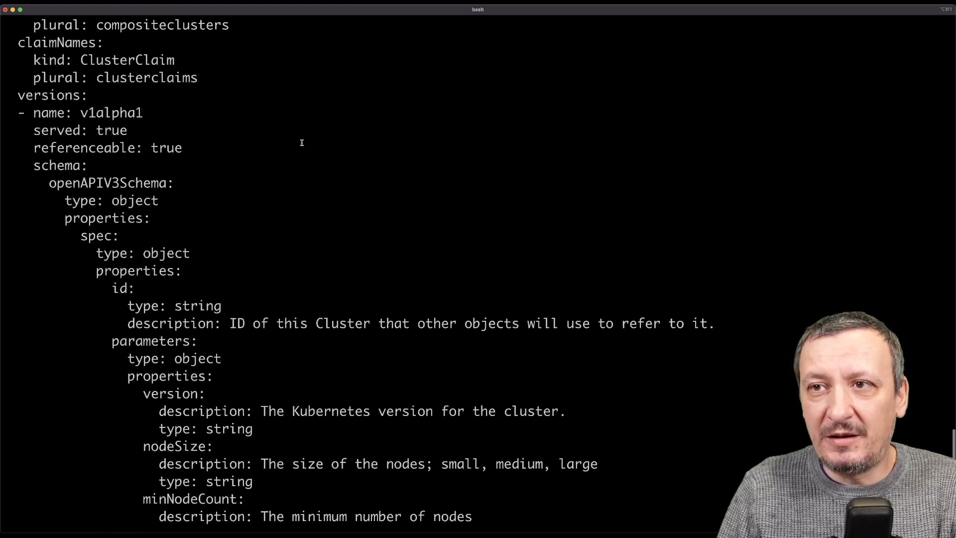
scroll("up", 3)
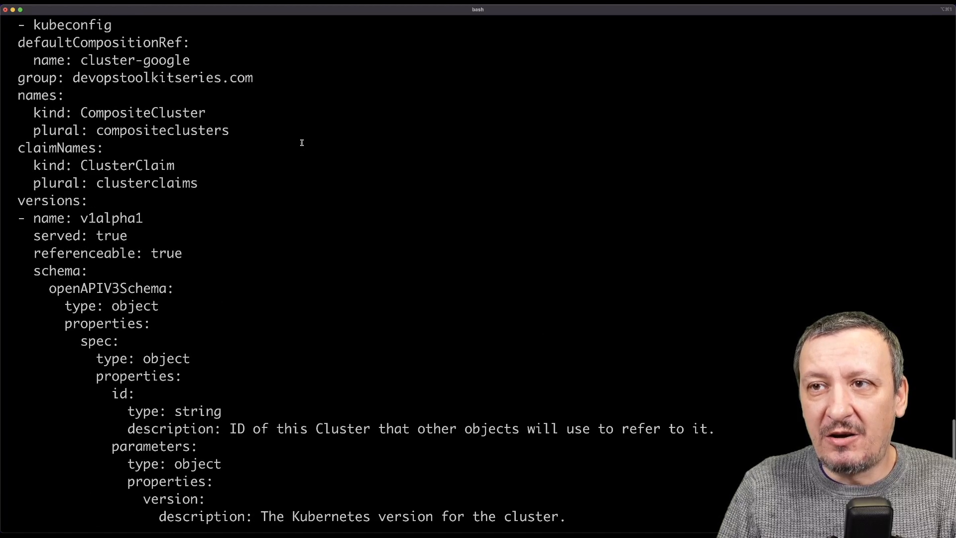
scroll("up", 3)
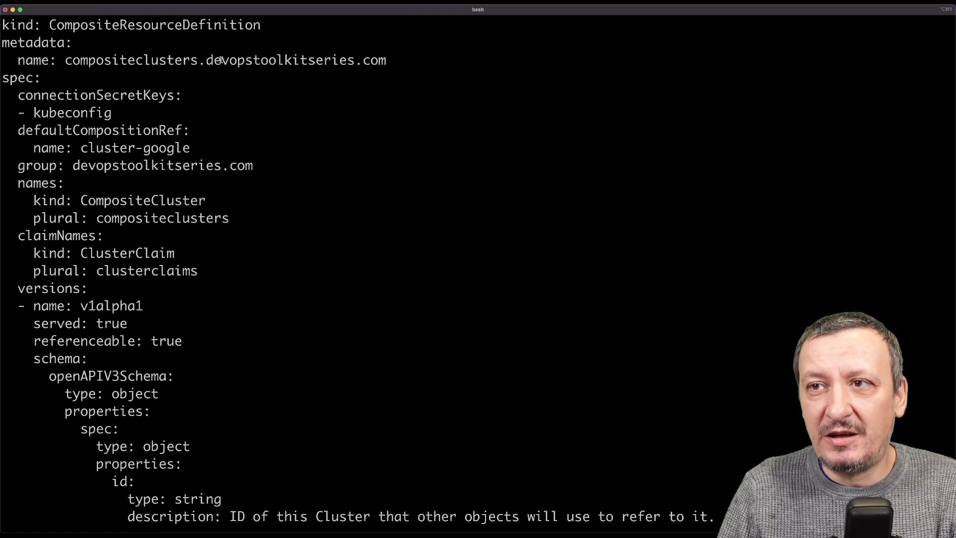
double_click(154, 25)
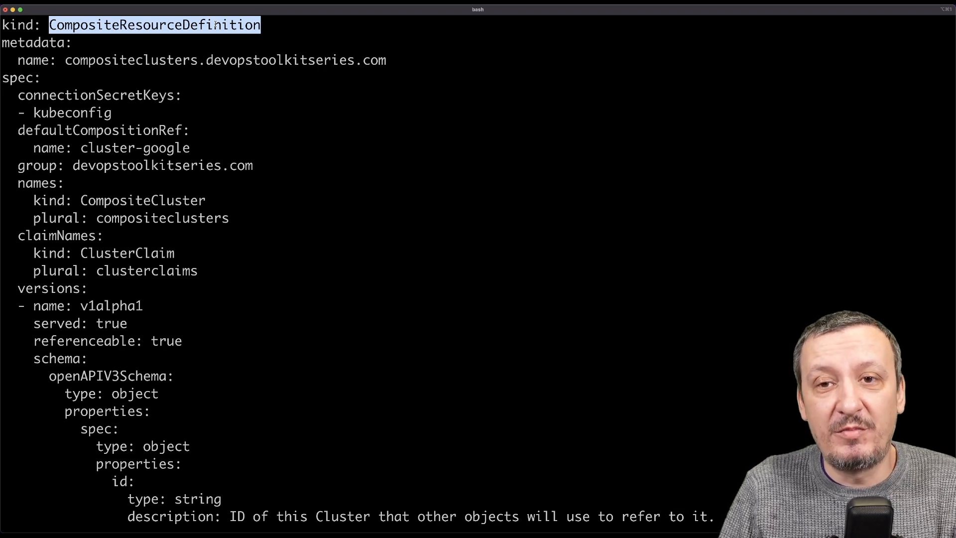
mouse_move(237, 166)
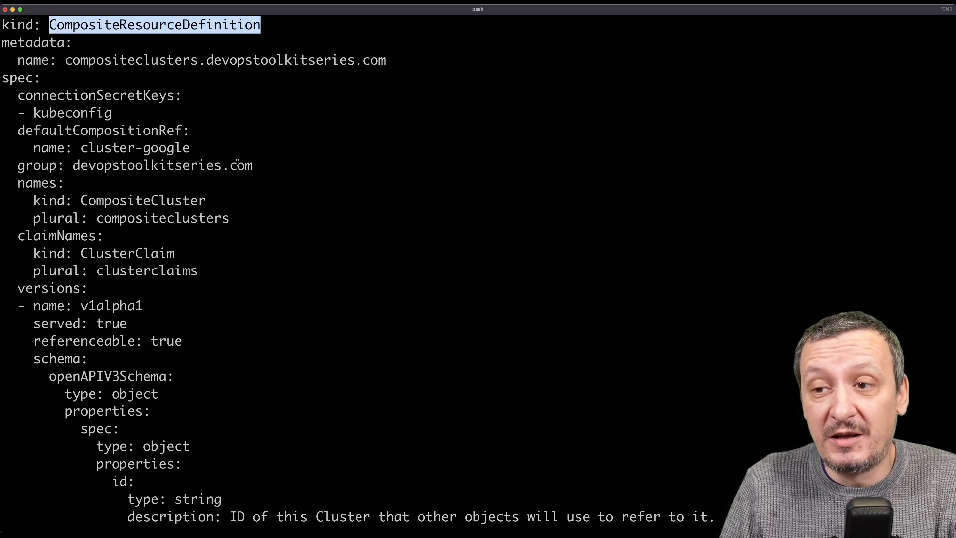
scroll("down", 3)
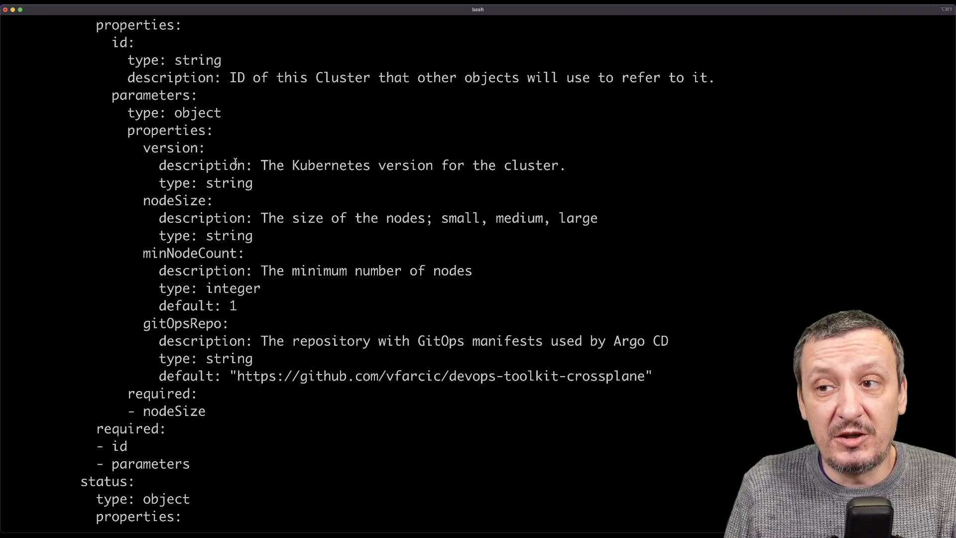
scroll("down", 3)
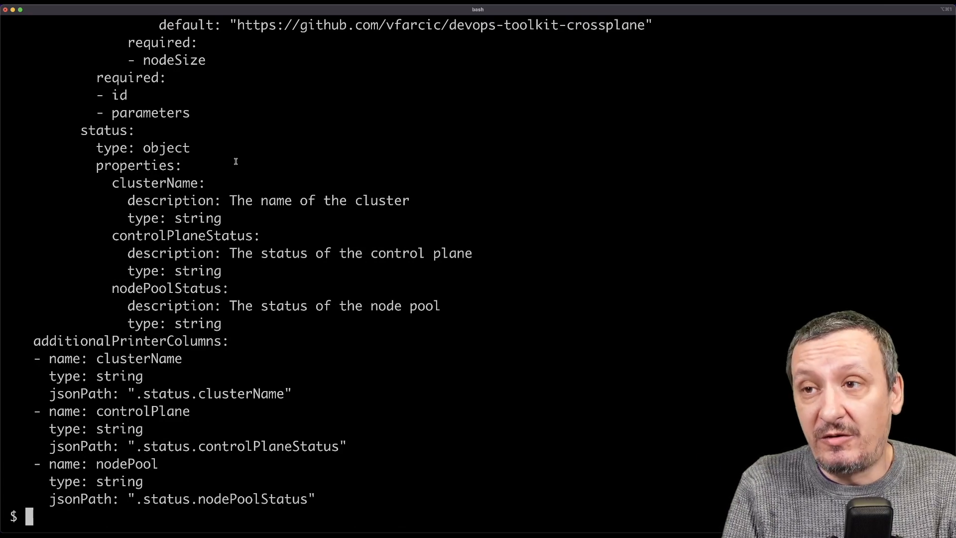
- Print a composition file and scroll through its resources and patches
type("cat")
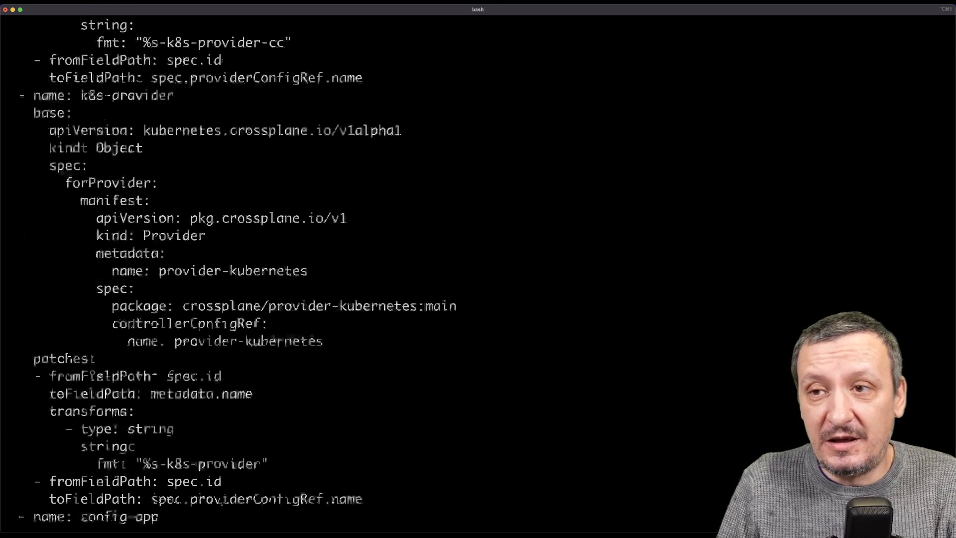
scroll("down", 3)
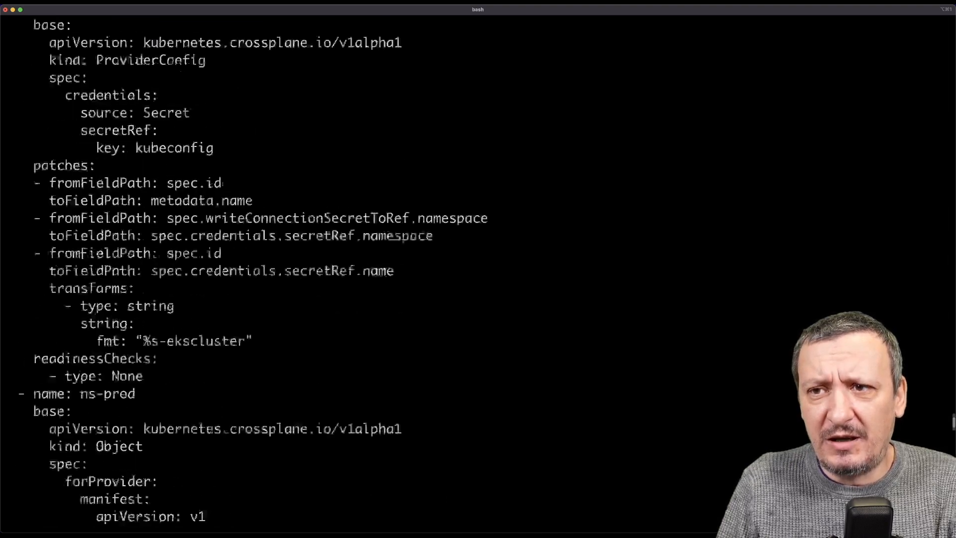
scroll("down", 3)
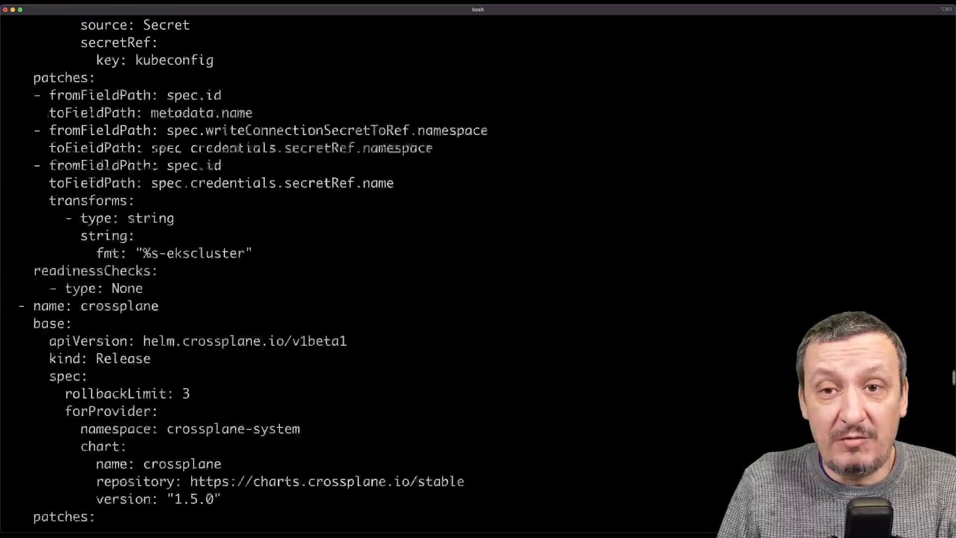
scroll("up", 3)
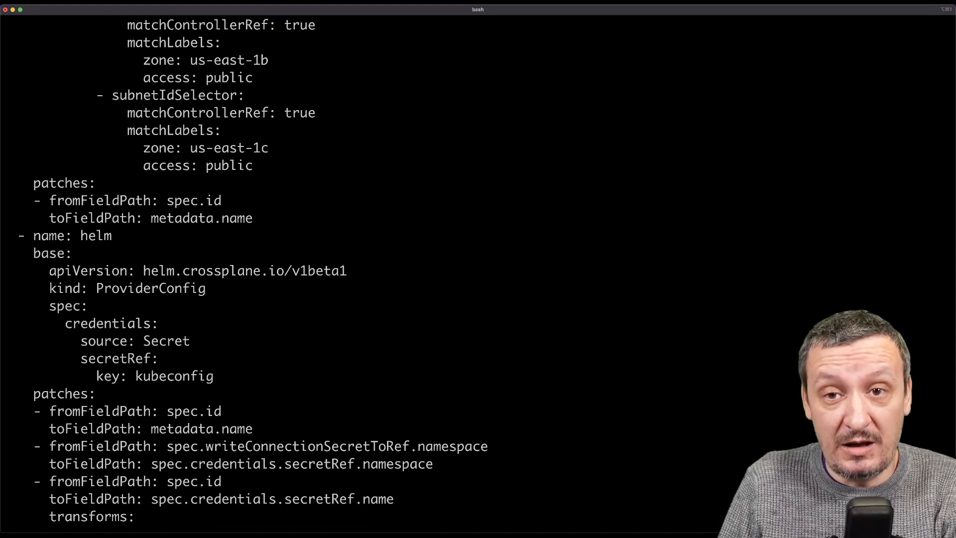
scroll("down", 3)
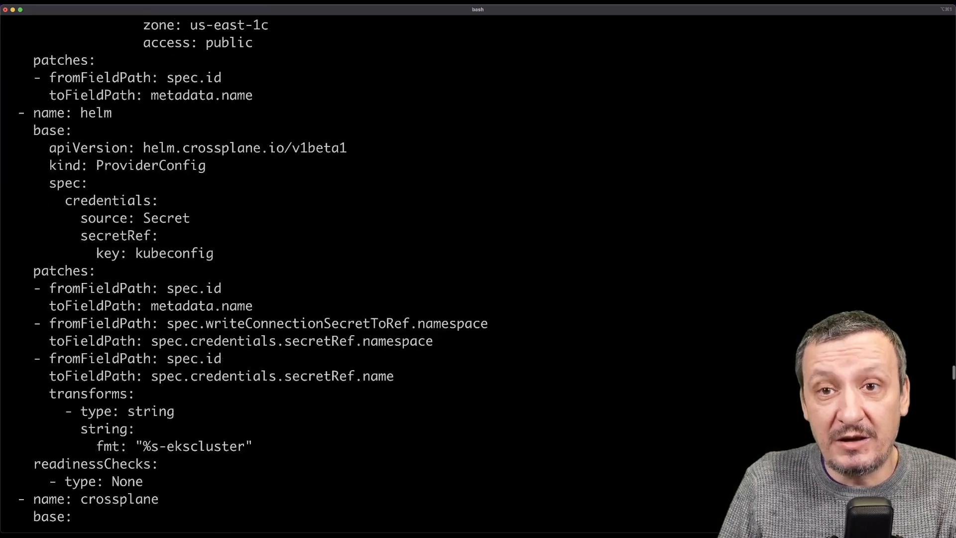
scroll("down", 3)
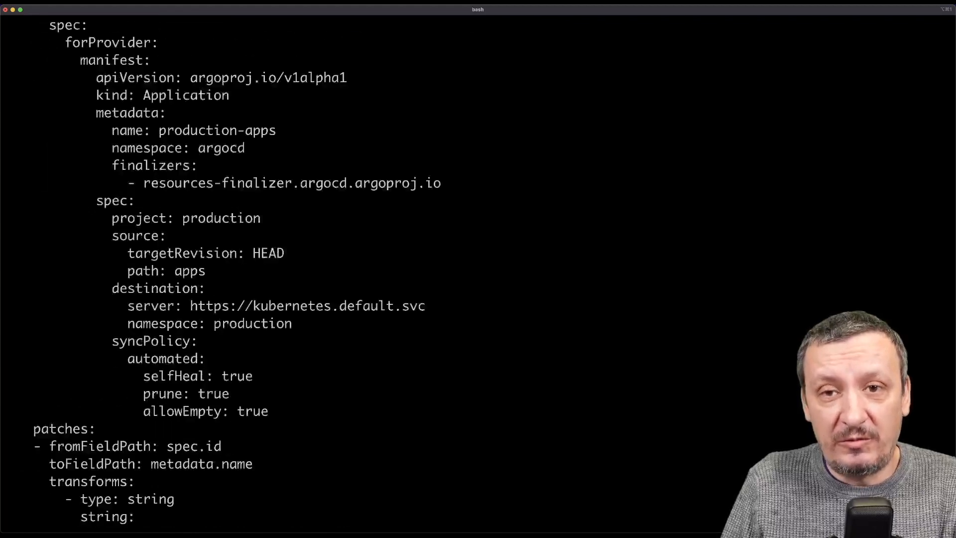
scroll("down", 3)
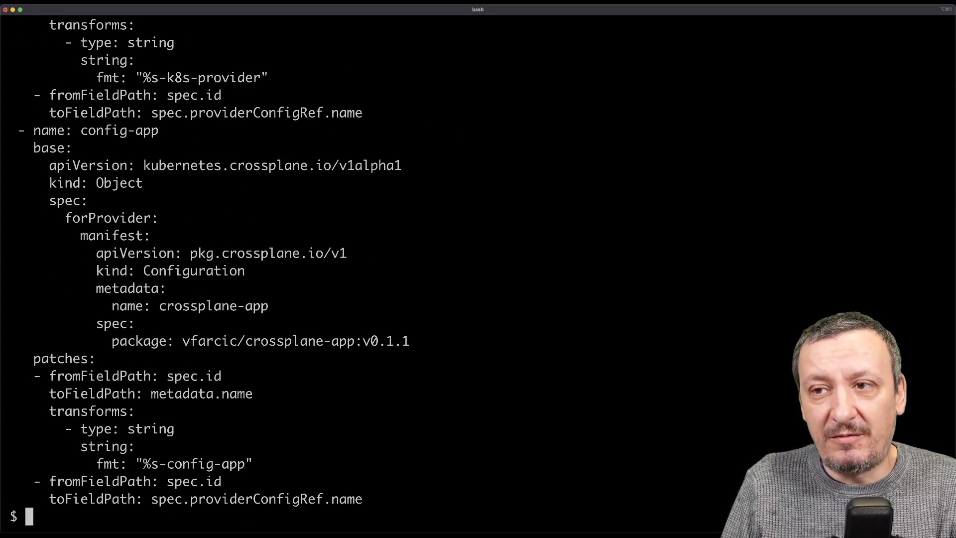
- Print the Azure and Google compositions, then the Civo composition with its node-size map
type("cat ak")
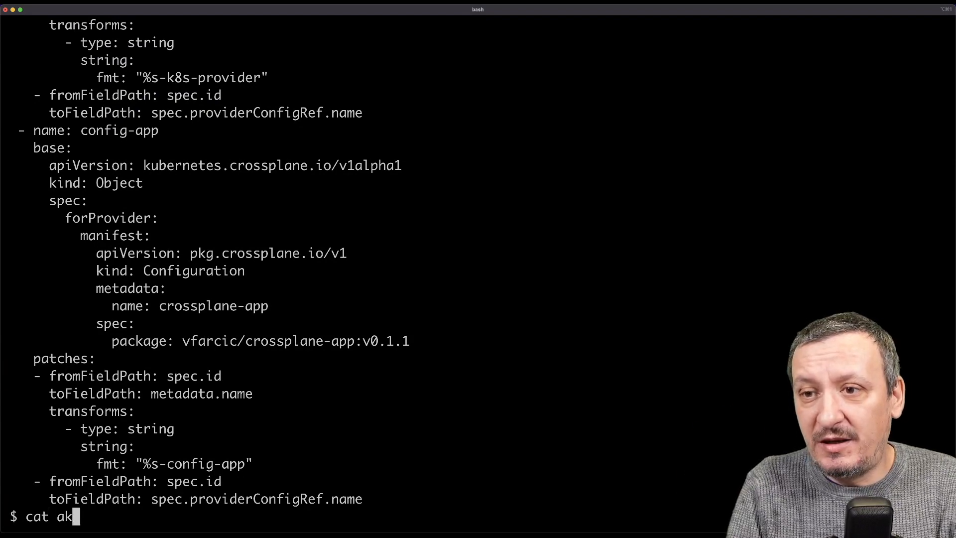
key("Return")
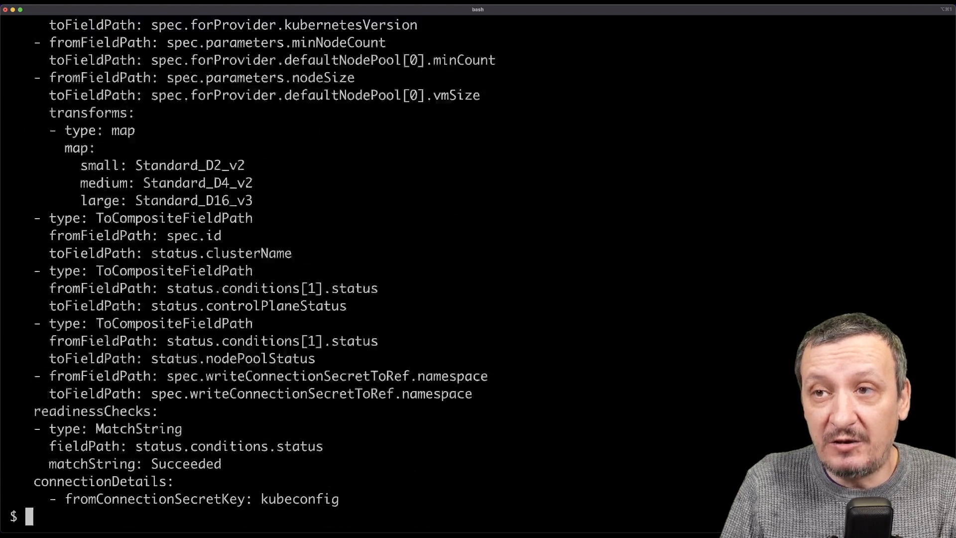
type("cat")
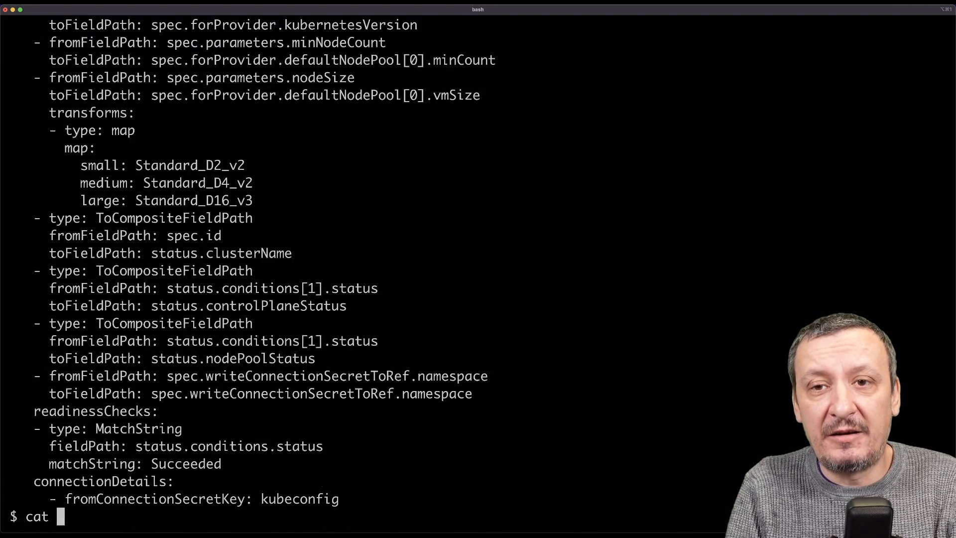
key("Return")
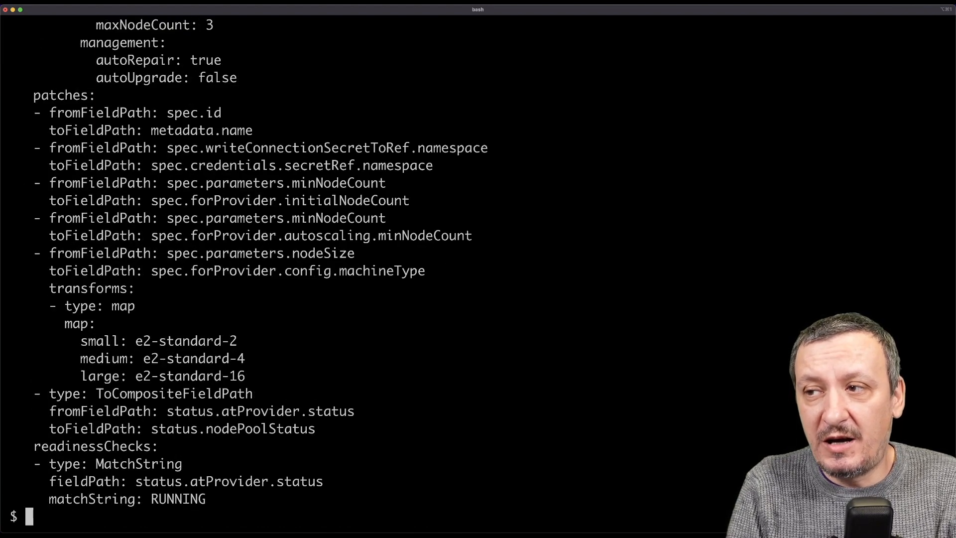
type("cat")
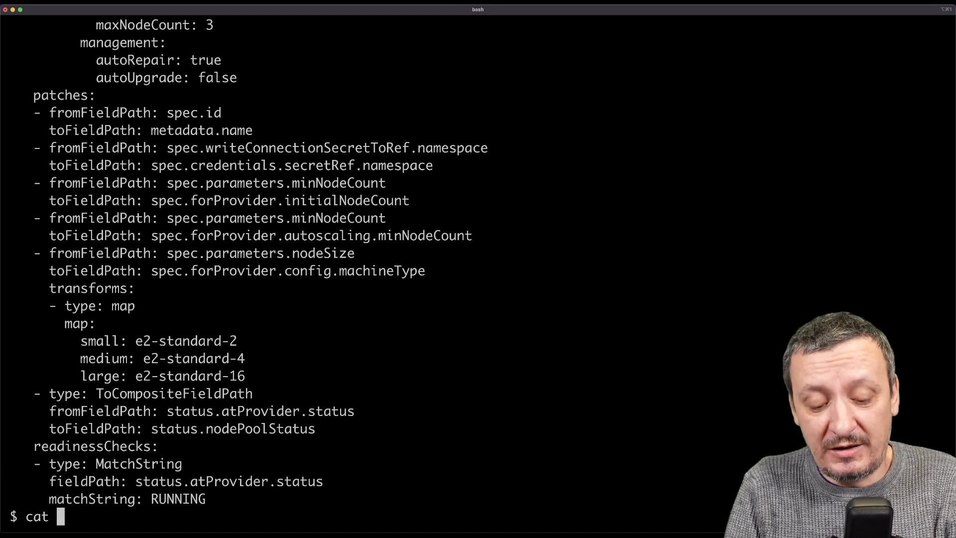
key("Return")
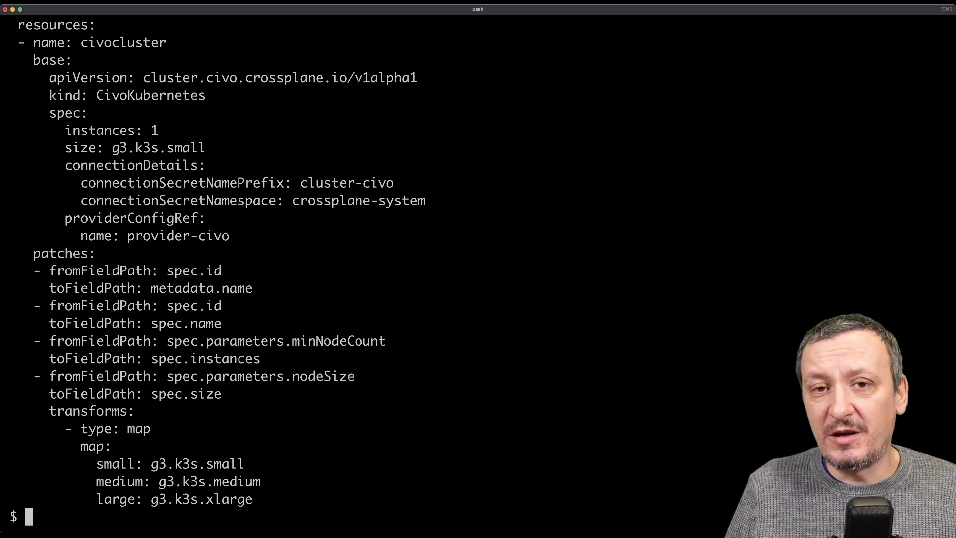
- Enter 'cat crossplane.yaml' at the cleared prompt without running it
type("cat crossplane.yaml")
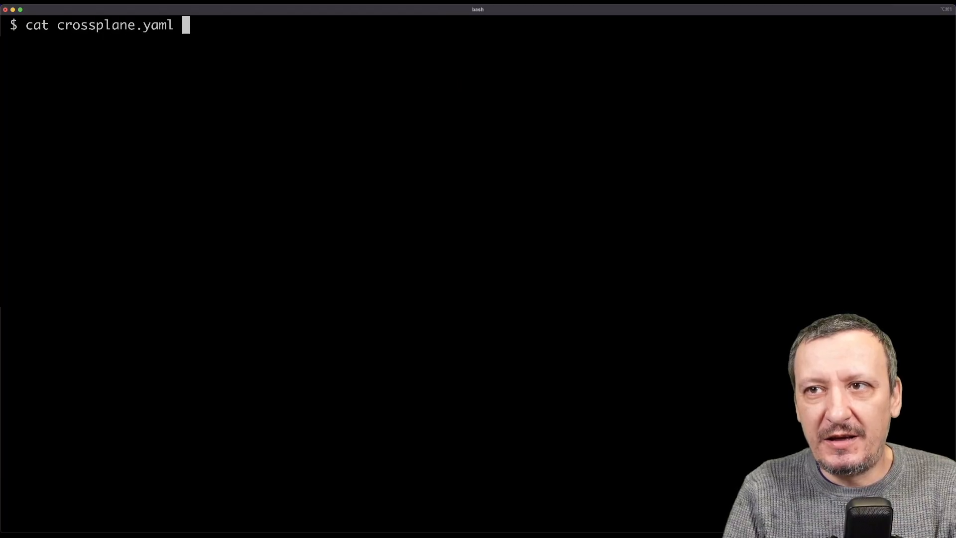
- Print crossplane.yaml and highlight its Configuration kind, dependsOn list and GCP provider
key("Return")
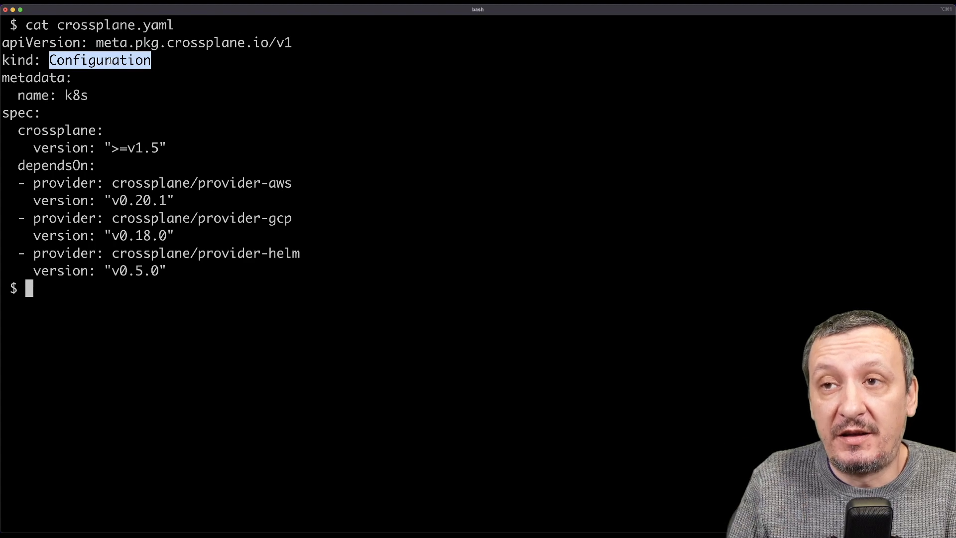
double_click(76, 95)
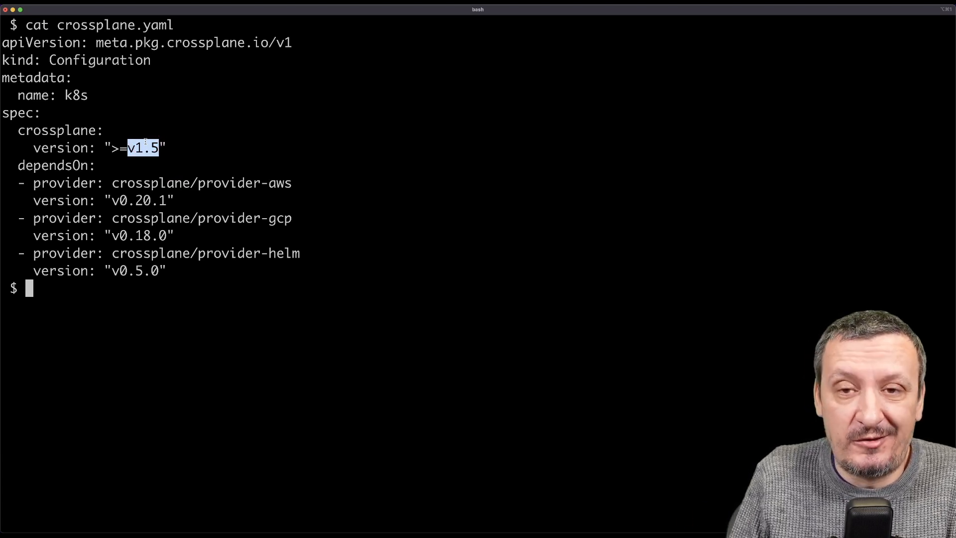
mouse_move(139, 166)
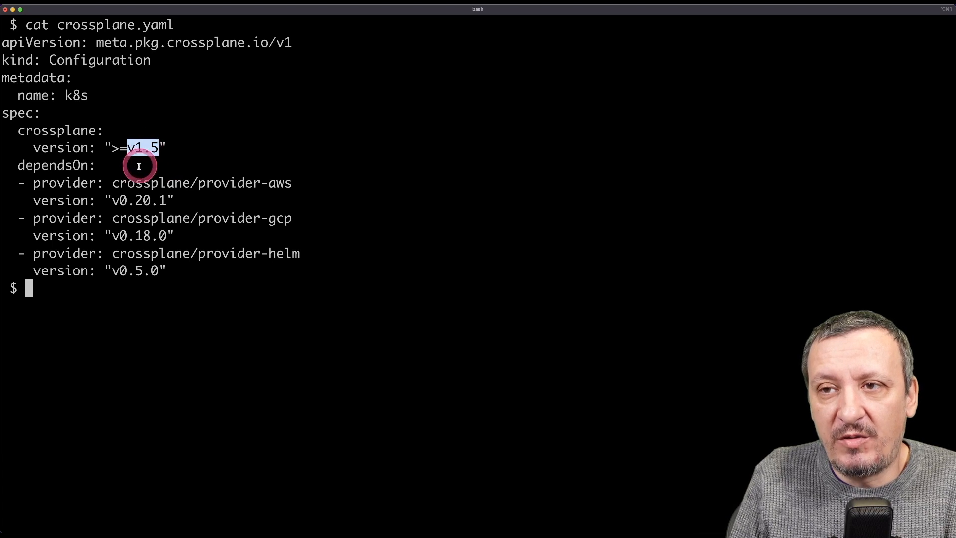
double_click(52, 165)
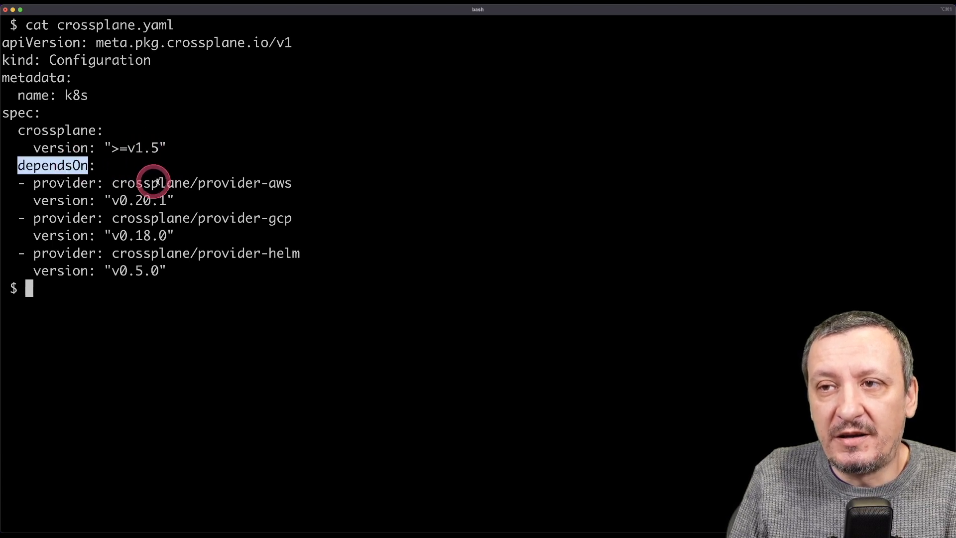
mouse_move(255, 210)
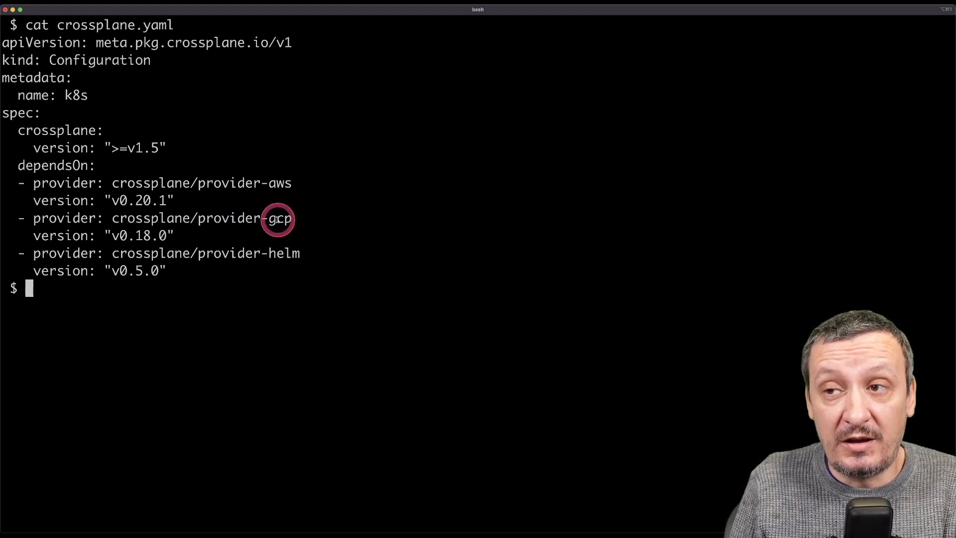
double_click(201, 218)
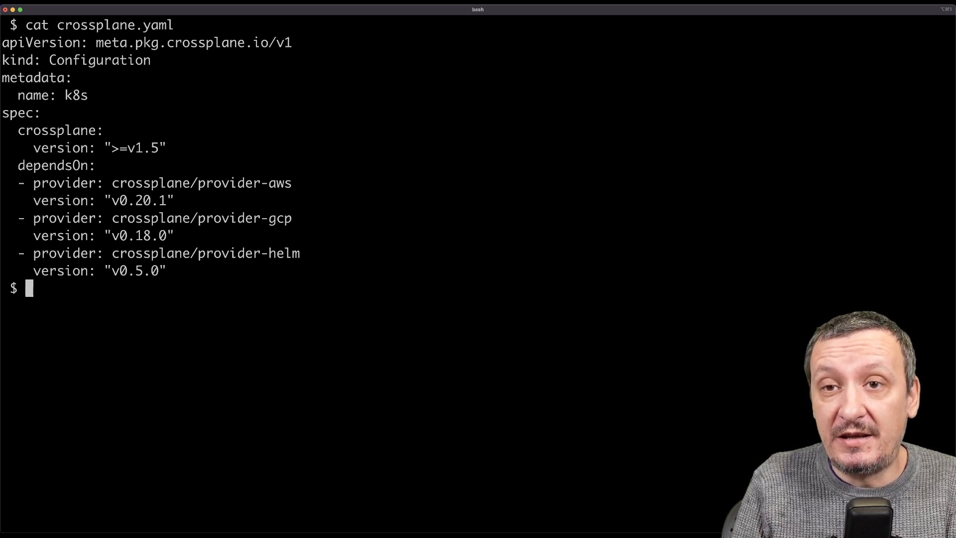
type("ls -l")
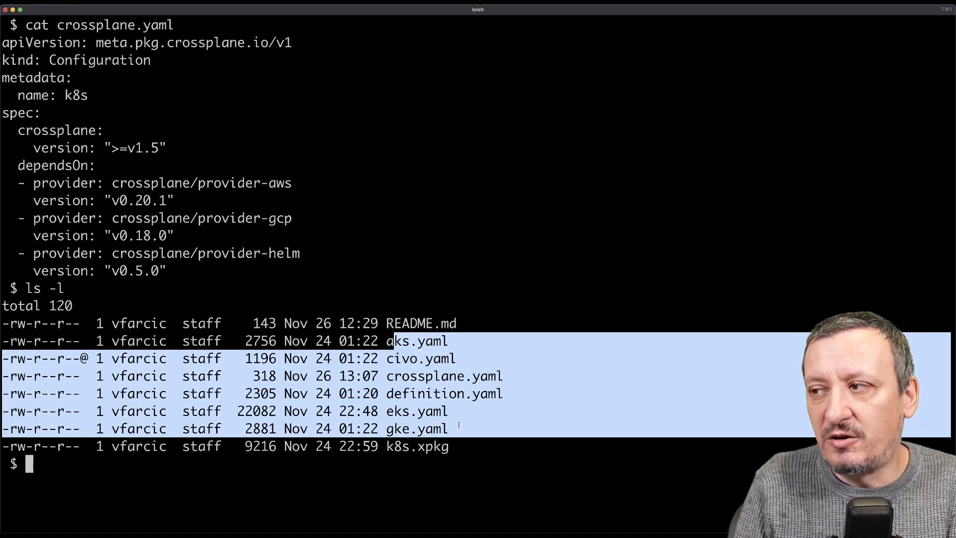
- Clear the screen after listing the YAML files and old k8s.xpkg
type("clear")
type("kubect")
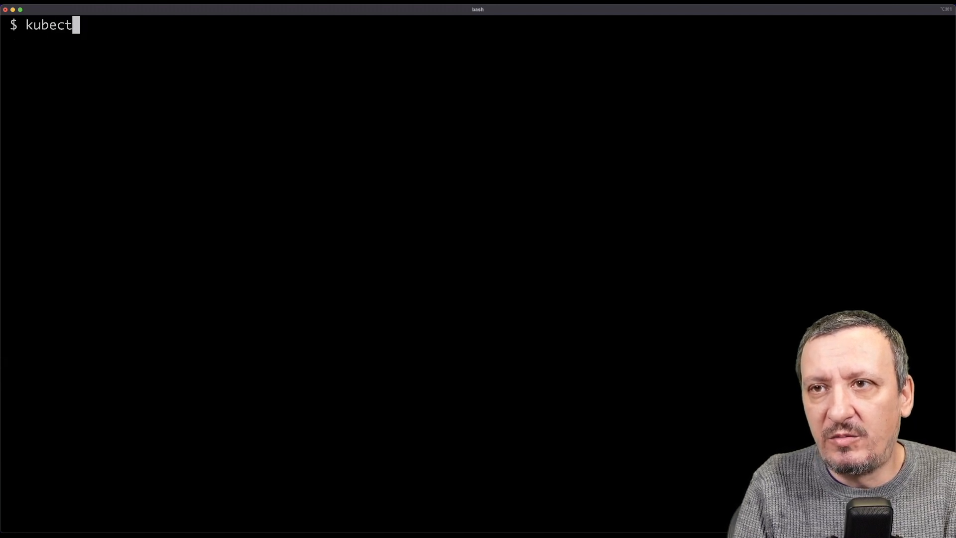
- Build the configuration package named k8s and point out the new k8s.xpkg
type("l crossplane")
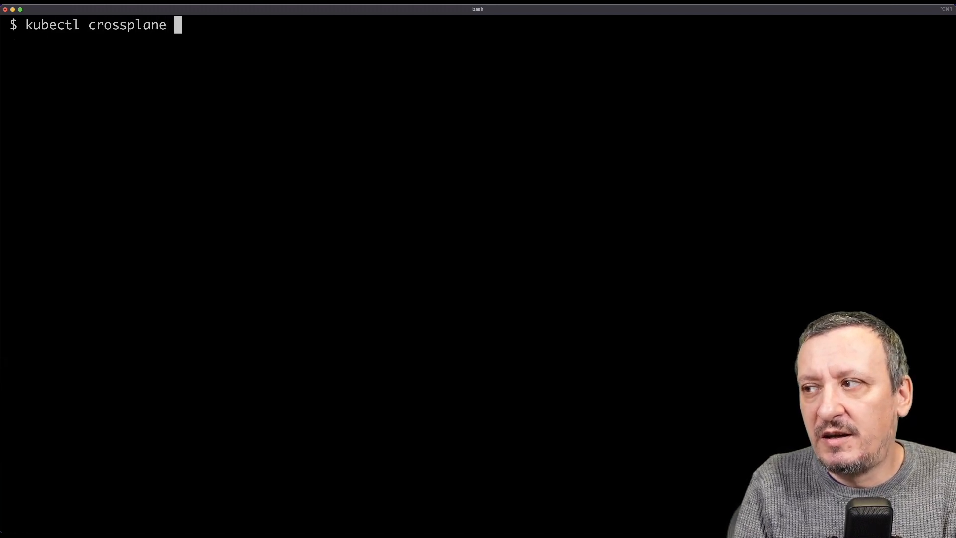
type("build config")
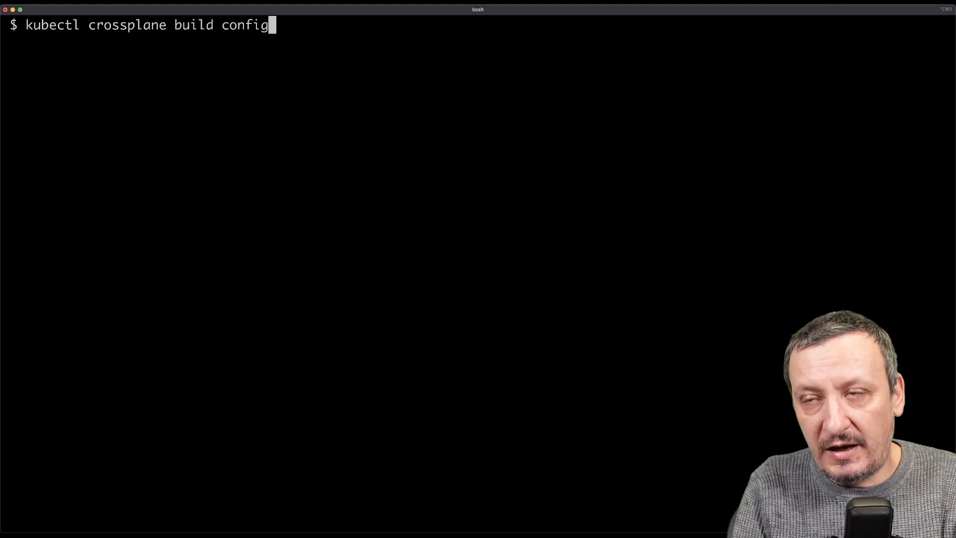
type("uration")
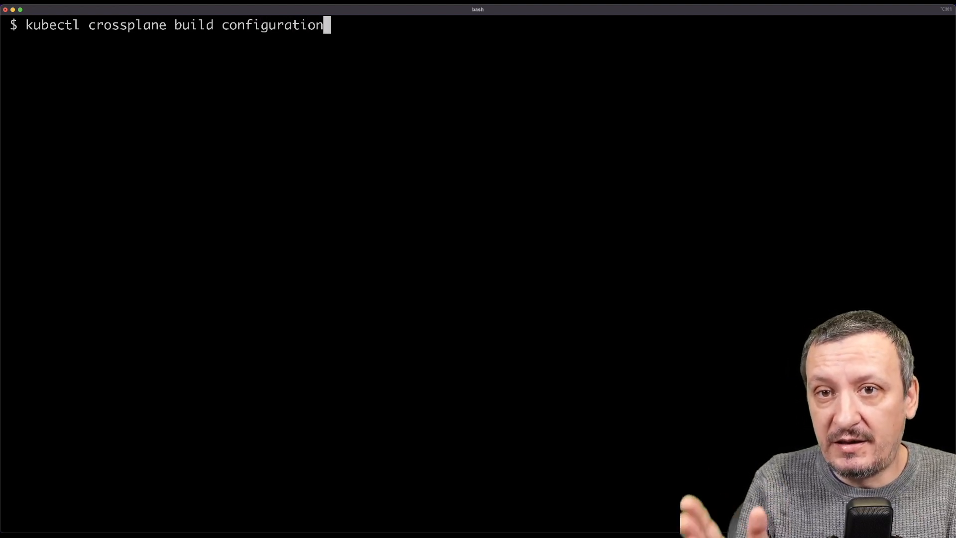
type("--na")
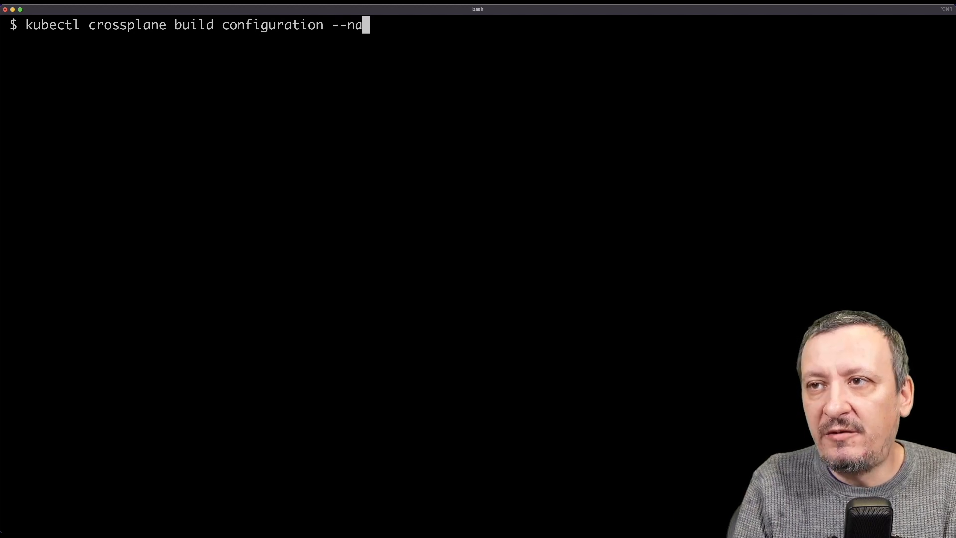
type("me k8s")
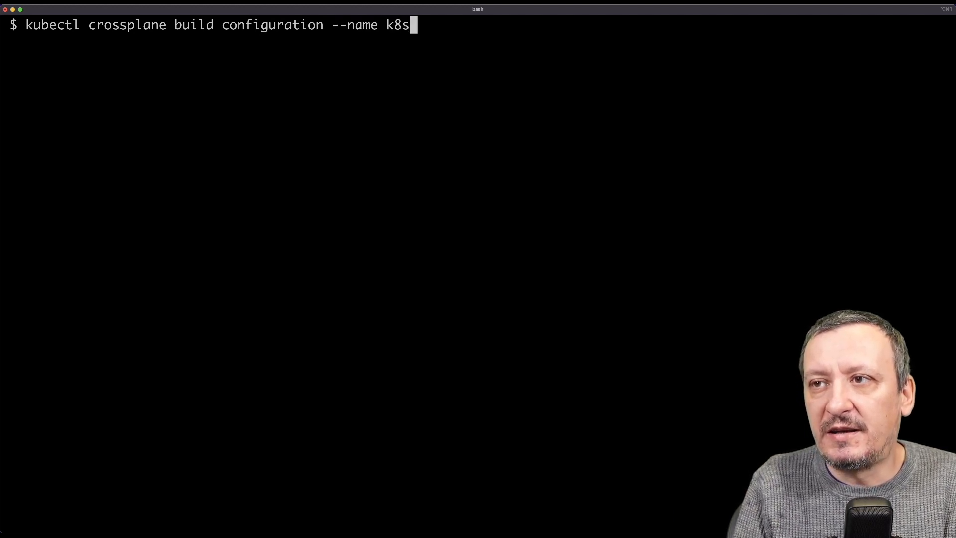
key("Return")
type("ls -l")
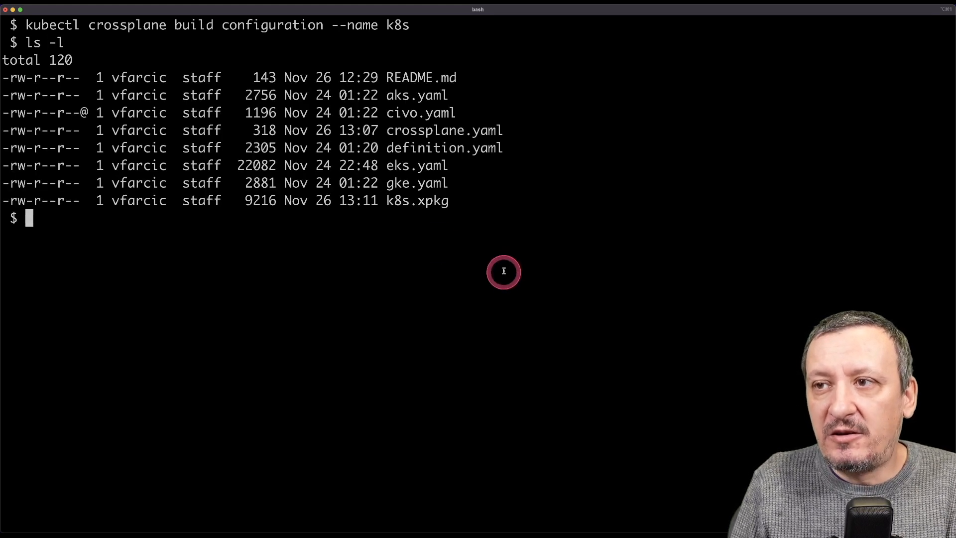
mouse_move(422, 201)
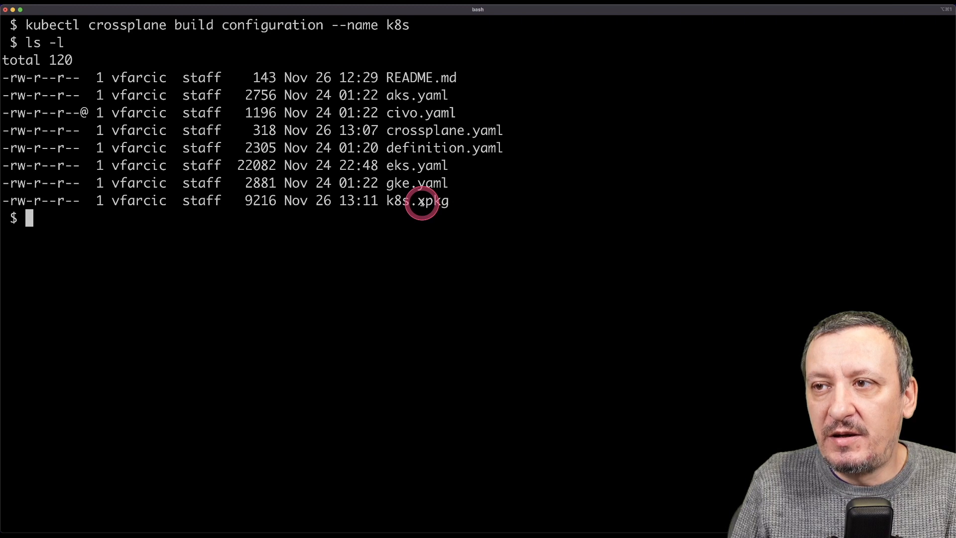
double_click(416, 200)
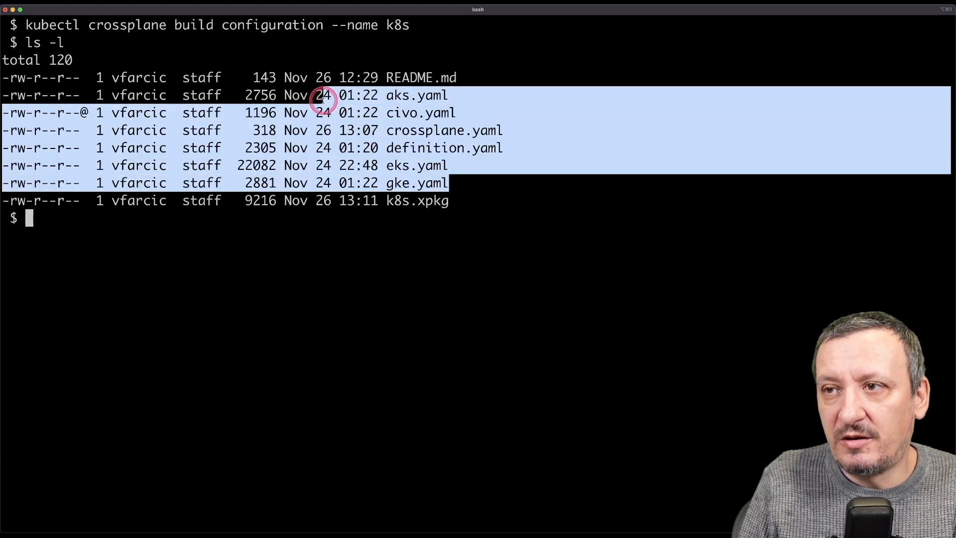
left_click(323, 97)
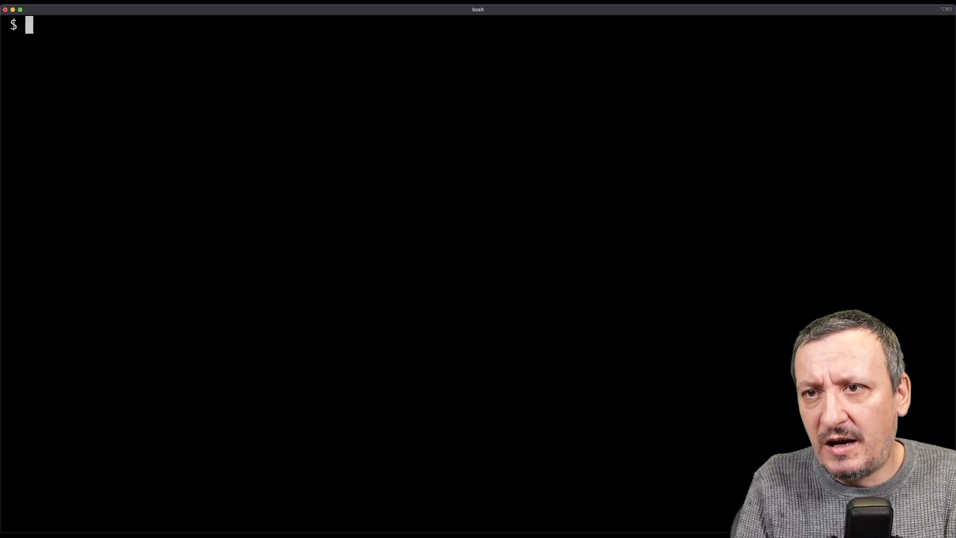
- Push the configuration package as $DH_USER/crossplane-k8s:v0.1.4 to the registry
type("kubectl c")
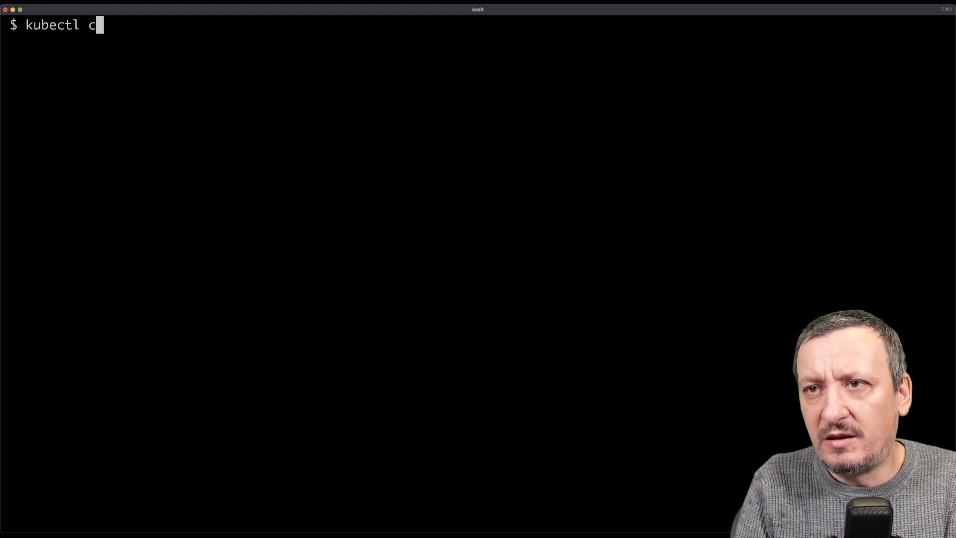
type("rossplane push")
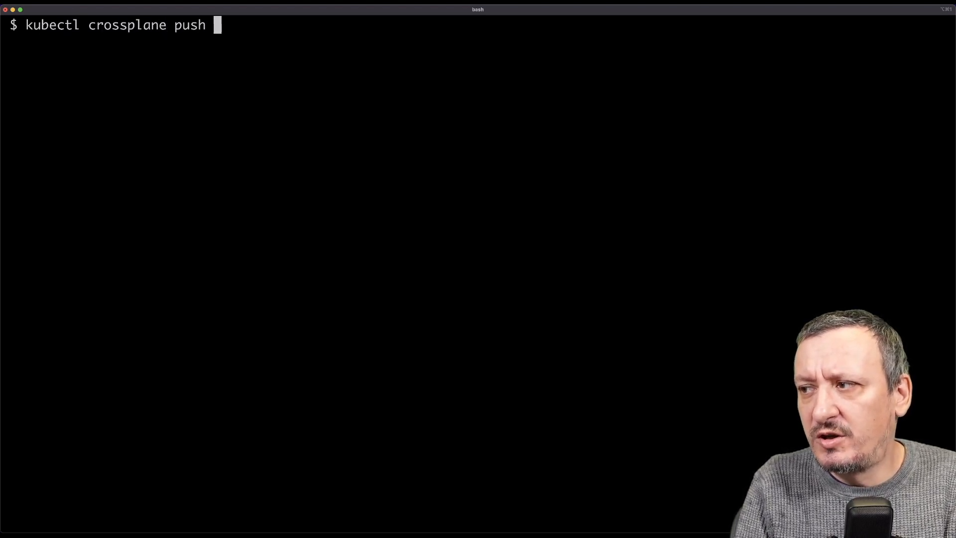
type("configu")
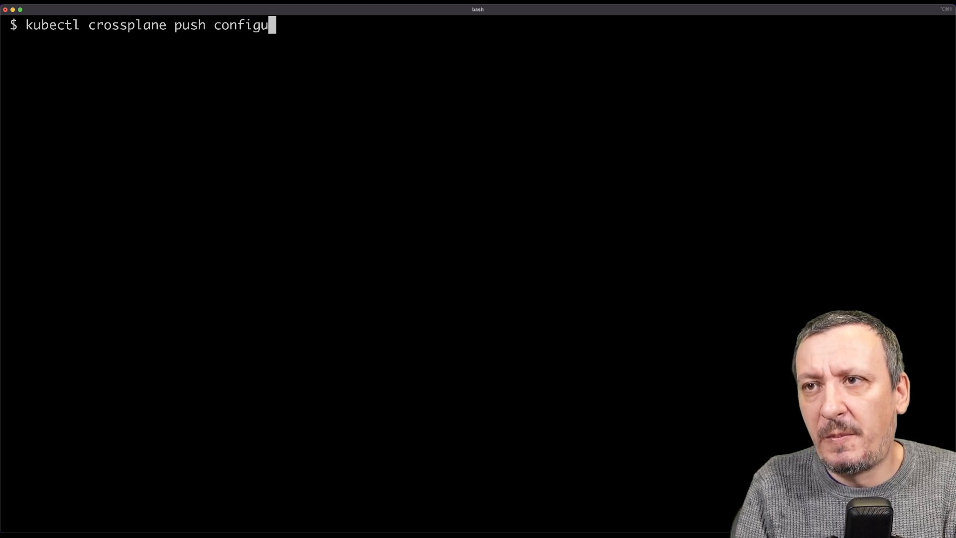
type("ration")
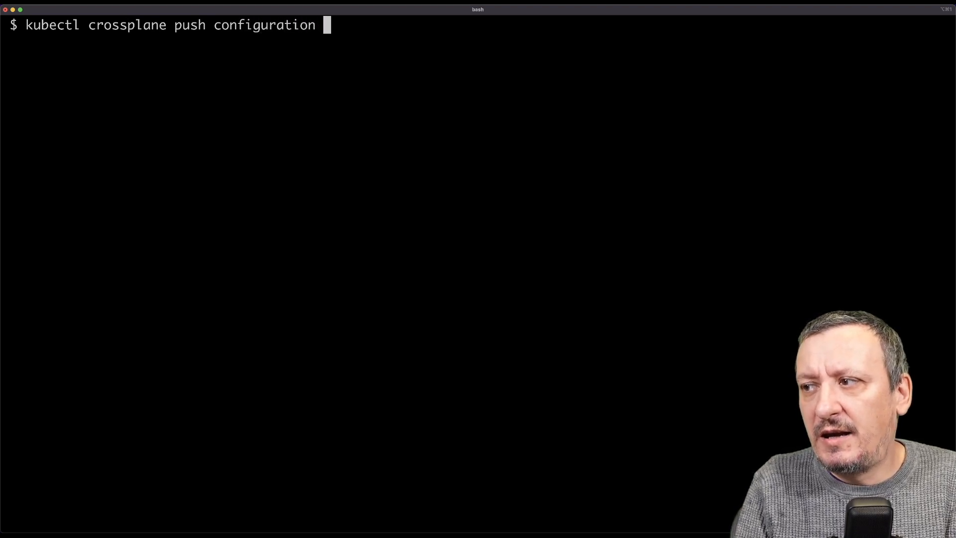
type("$")
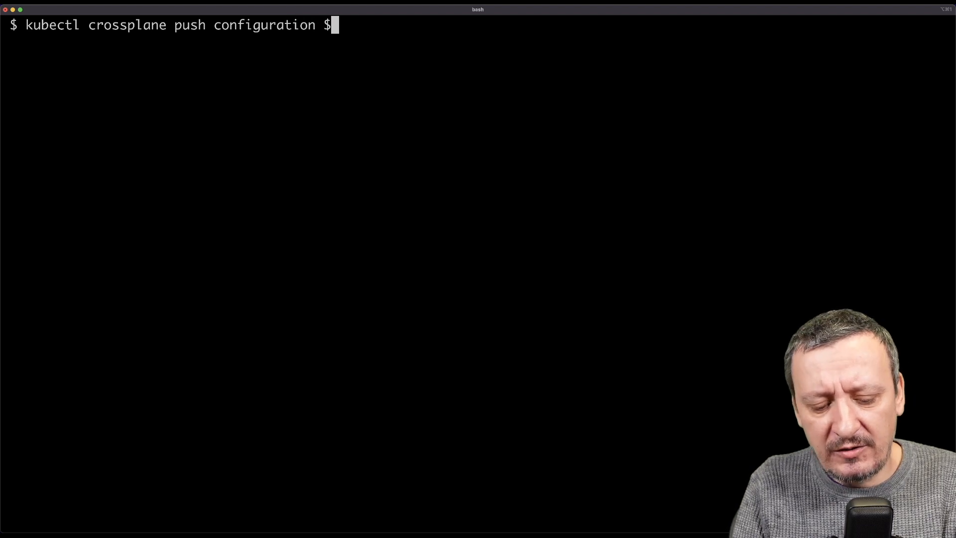
type("DH_USER")
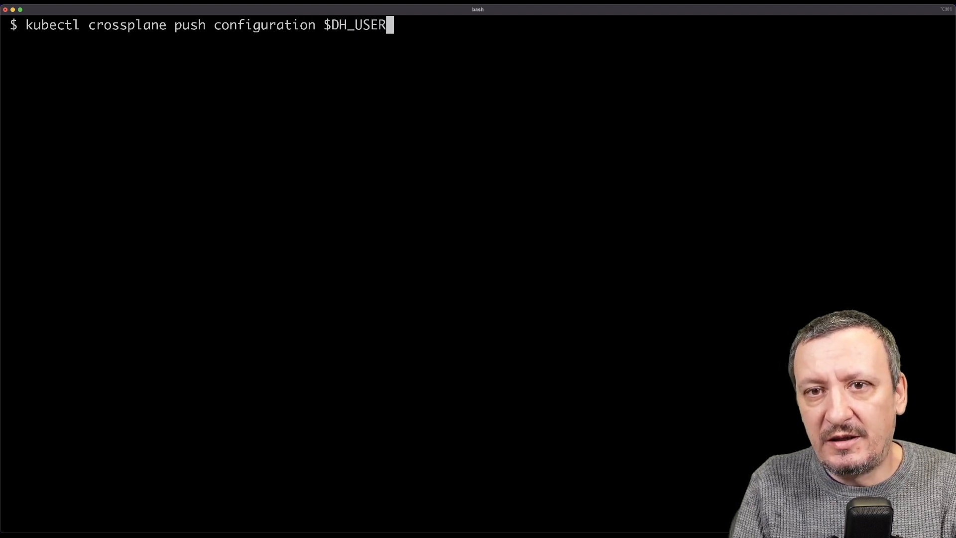
type("/cross")
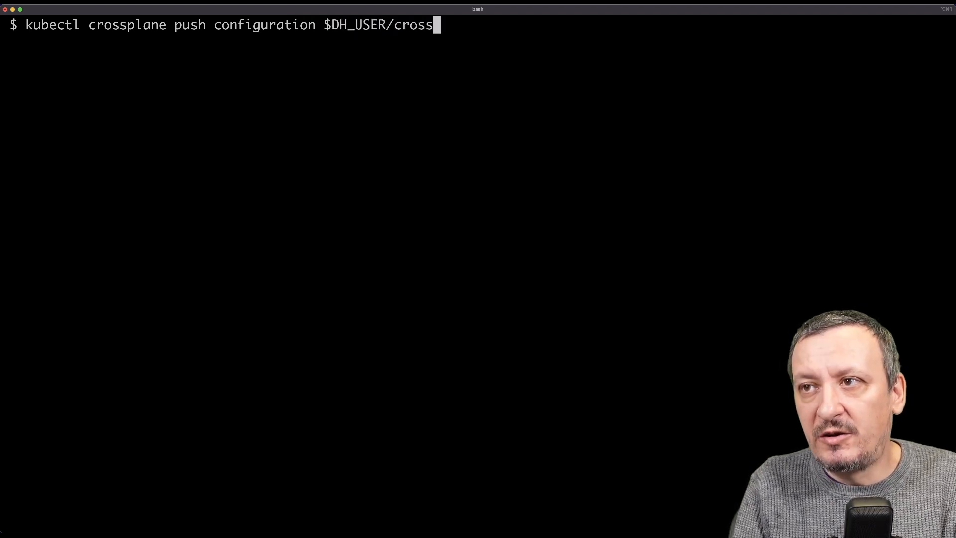
type("plane-")
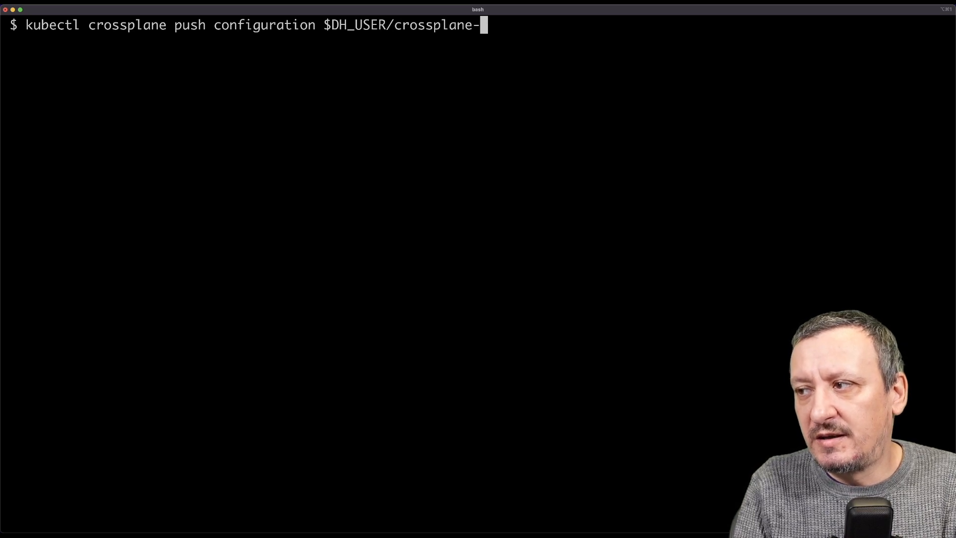
type("k8s:v")
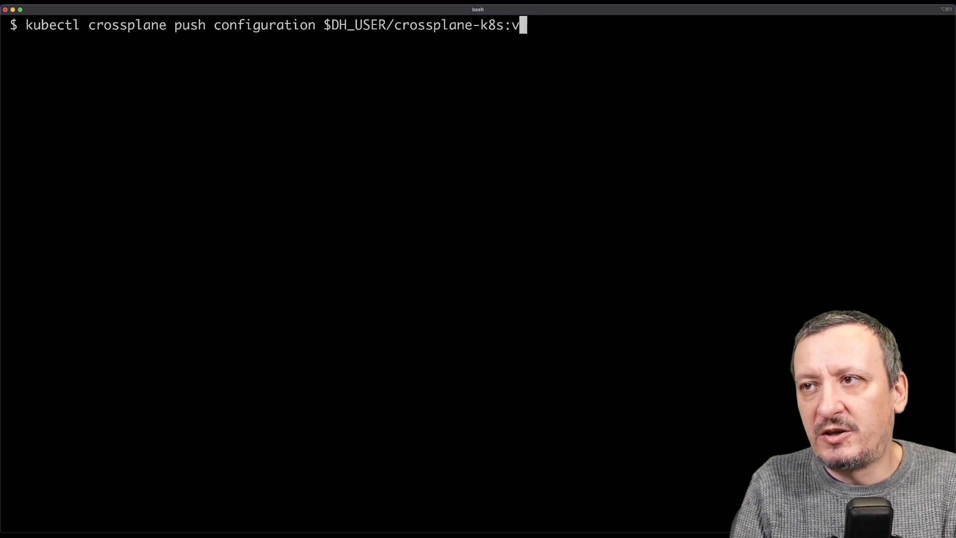
type("0.1.")
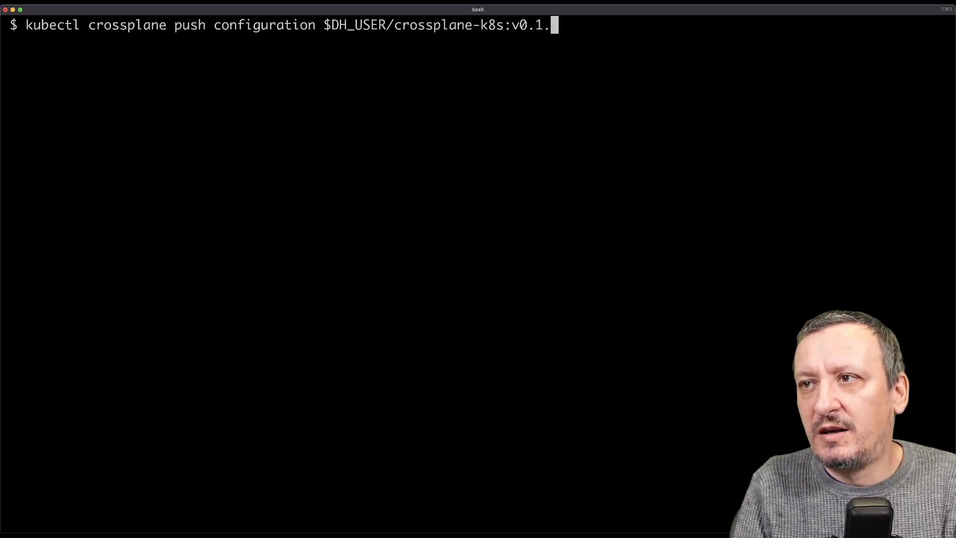
type("4")
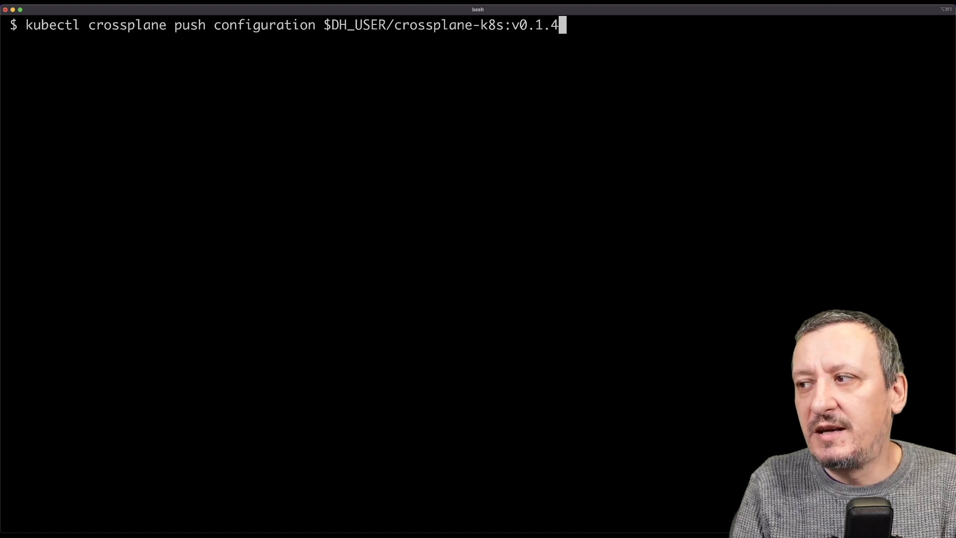
key("Return")
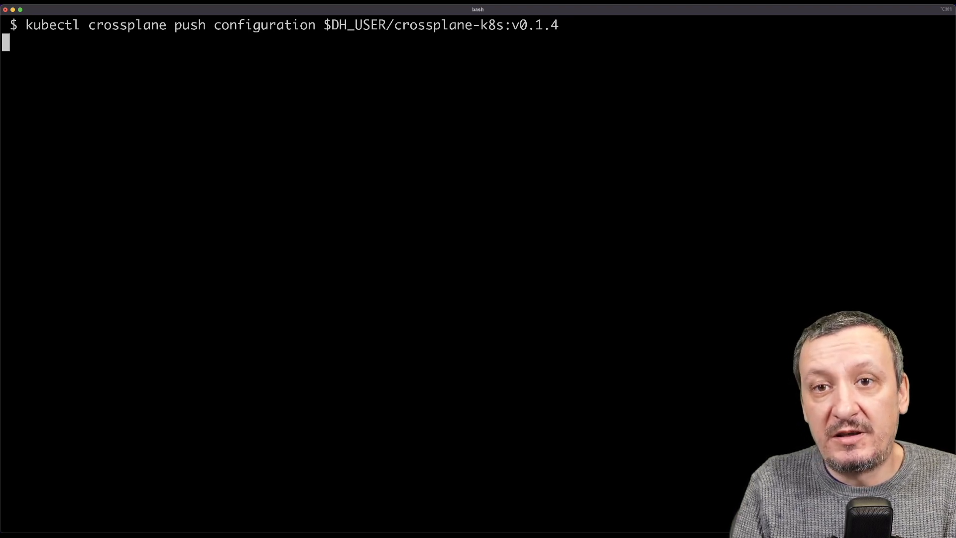
key("Return")
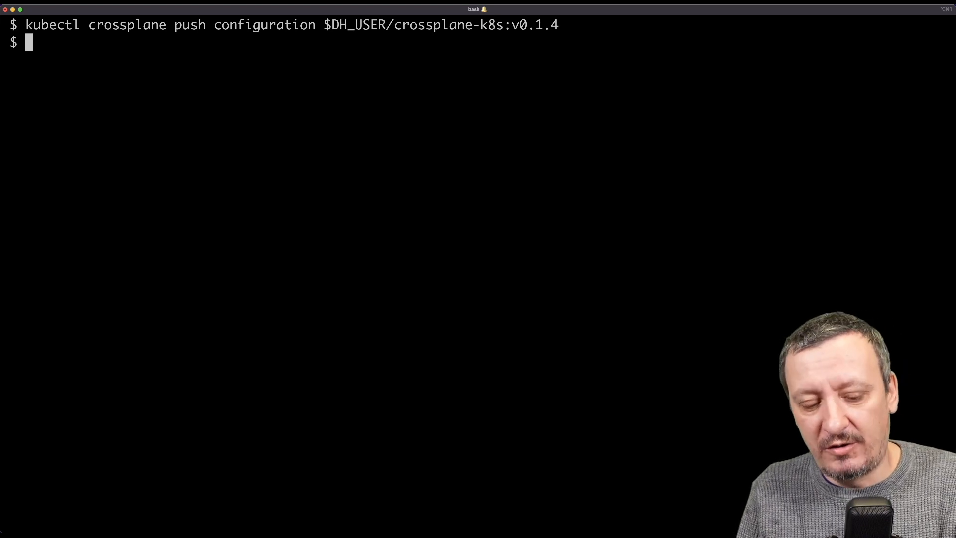
type("clear")
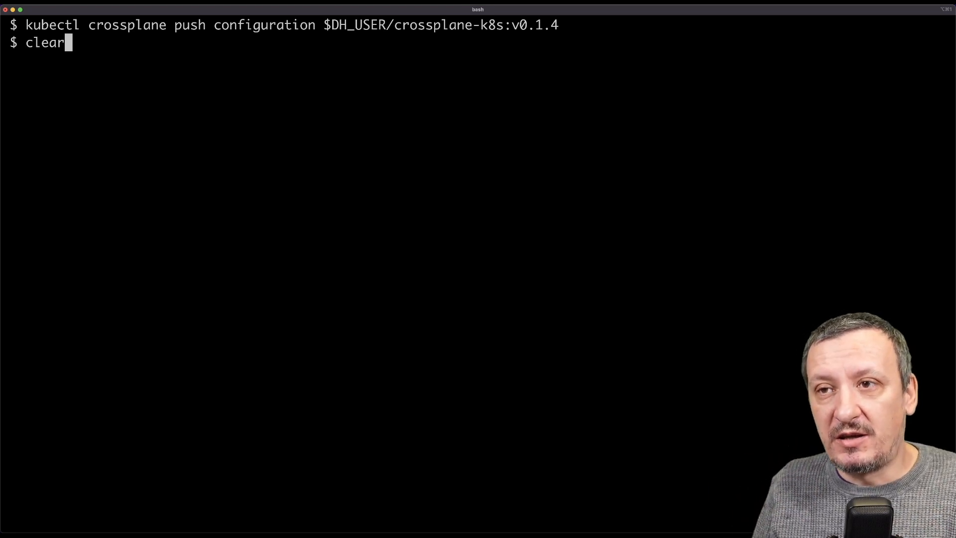
- Clear the screen and print crossplane-config/config-k8s.yaml
key("Return")
type("cd ..")
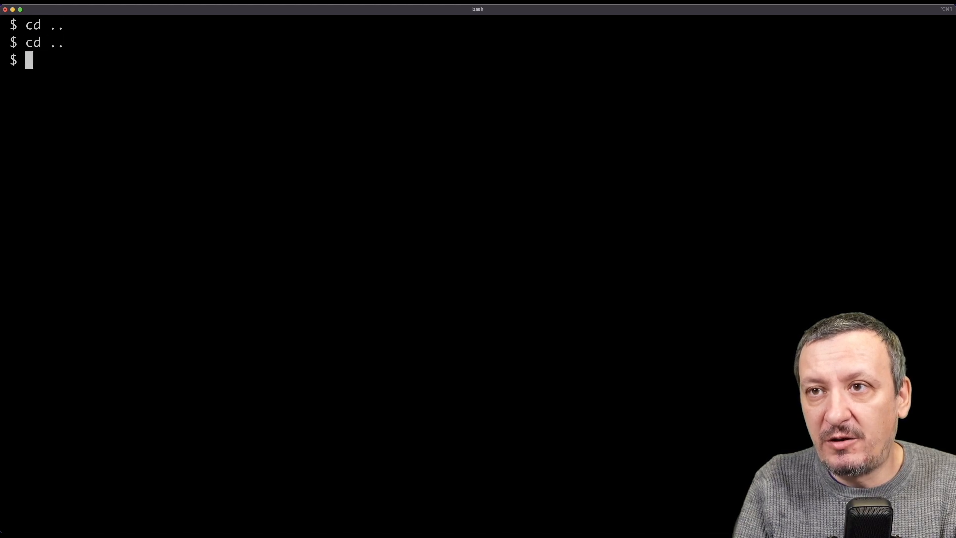
type("cat")
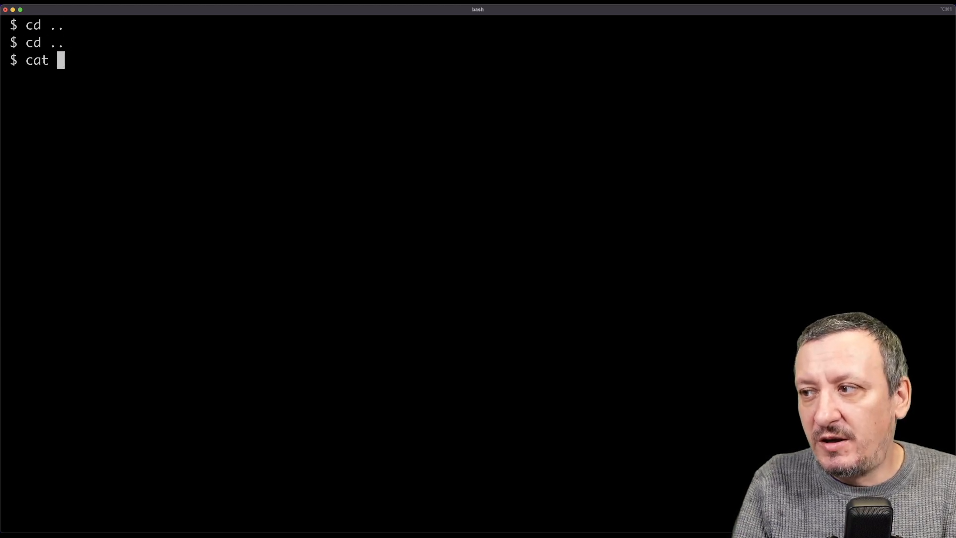
type("crossplane-config/")
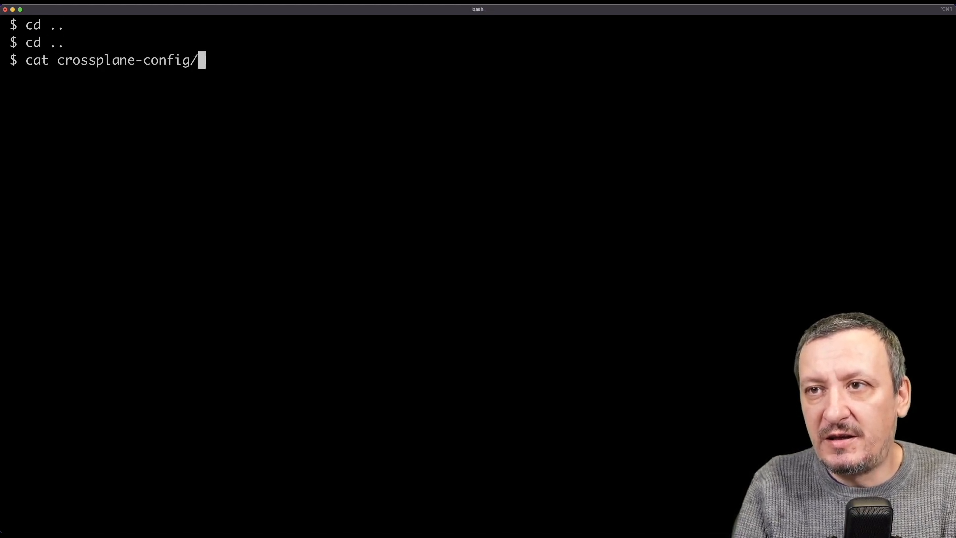
type("config-k8s.yaml")
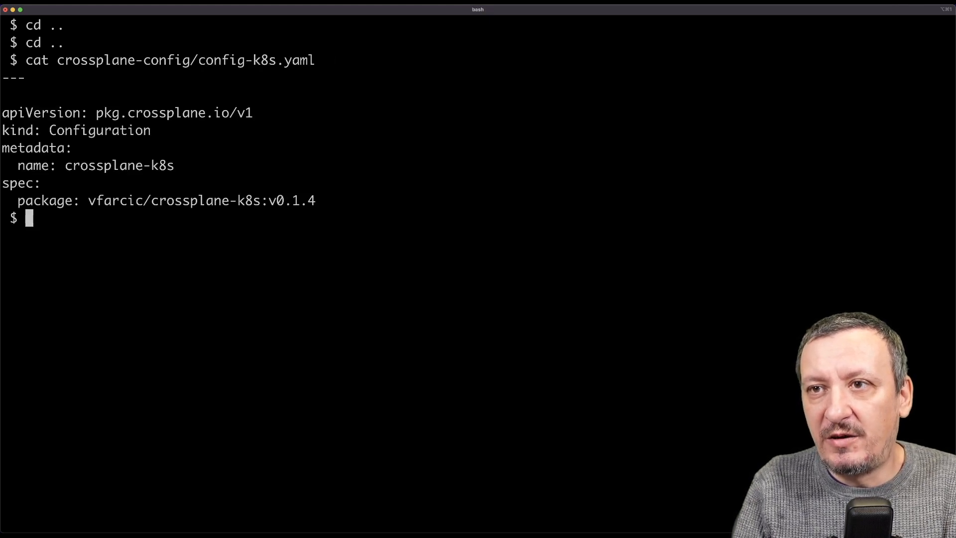
mouse_move(105, 133)
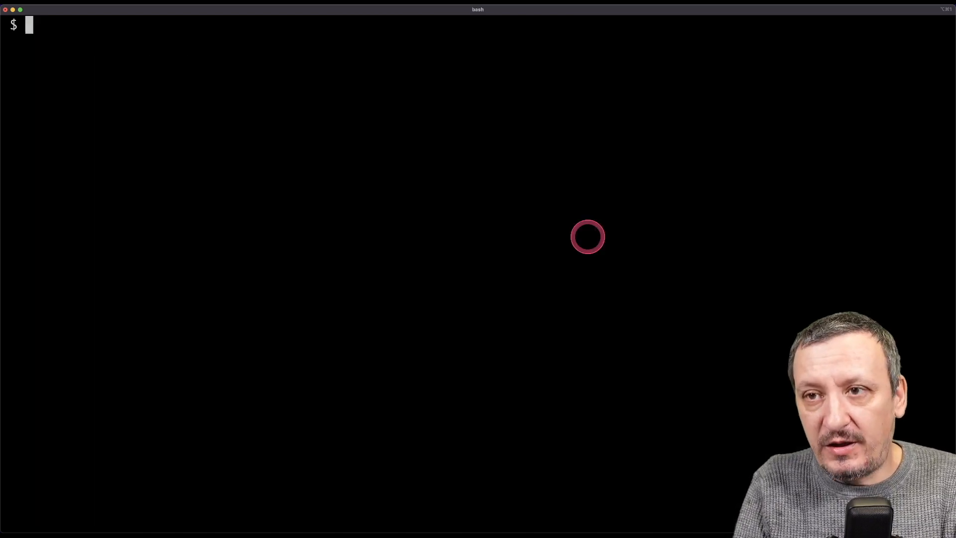
- Apply crossplane-config/config-k8s.yaml with kubectl to create the crossplane-k8s Configuration
type("kubectl")
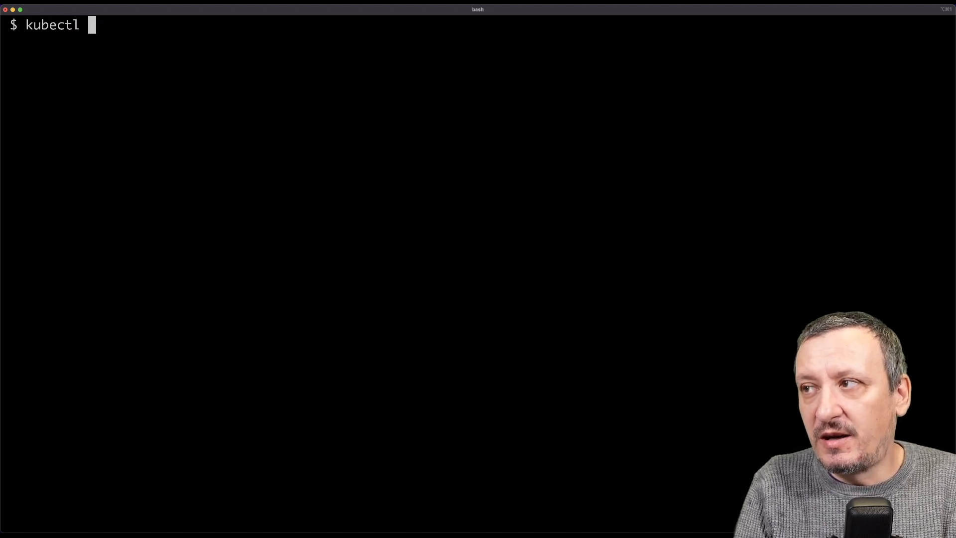
type("apply --f")
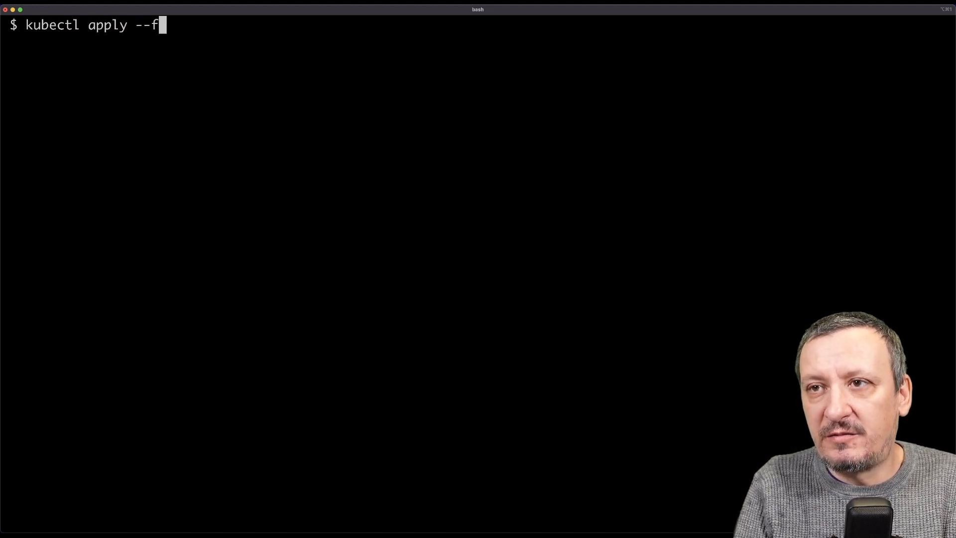
type("ilename crossplane-")
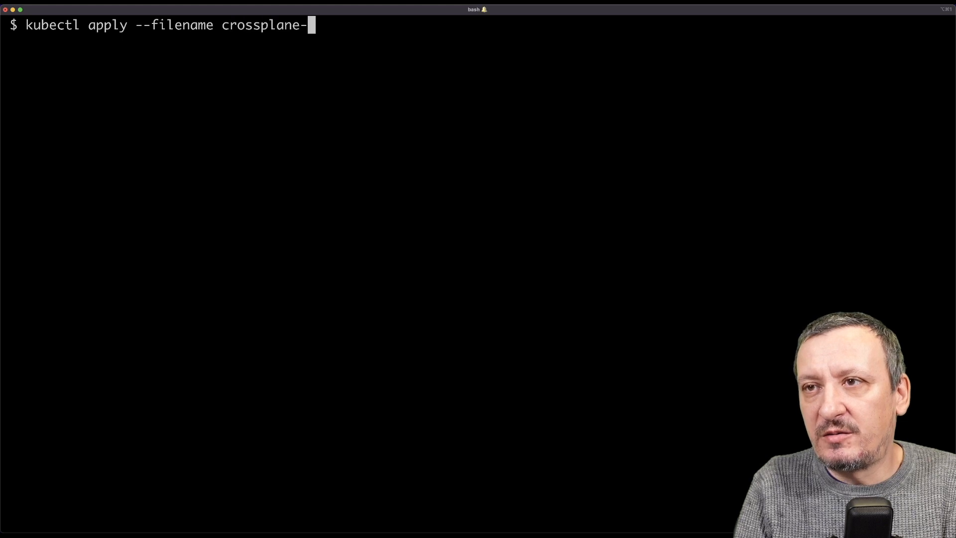
type("config/config-")
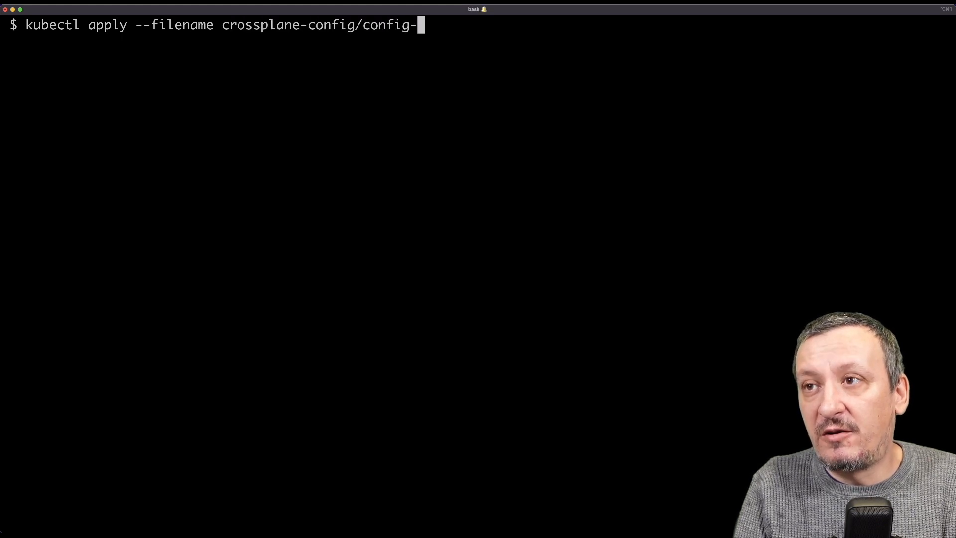
type("k8s.yaml")
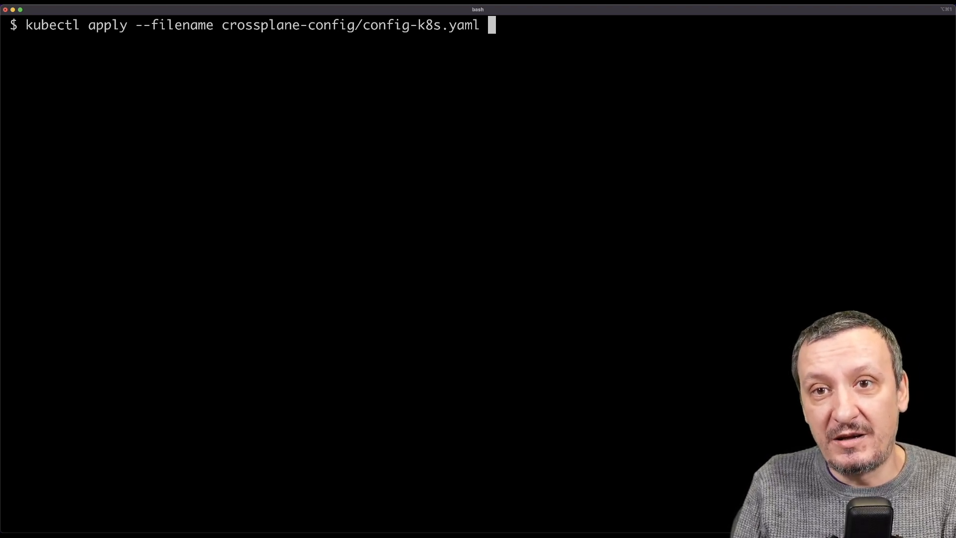
key("Return")
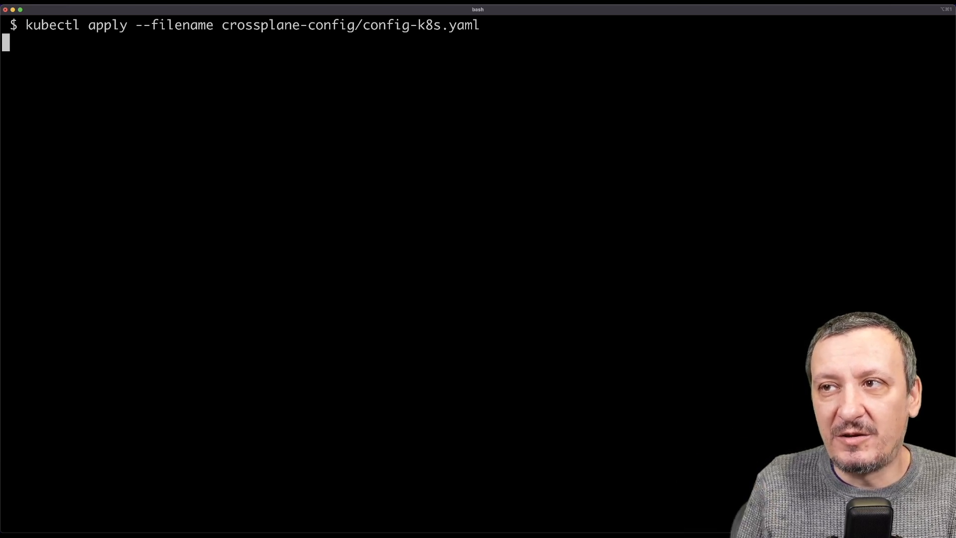
key("Return")
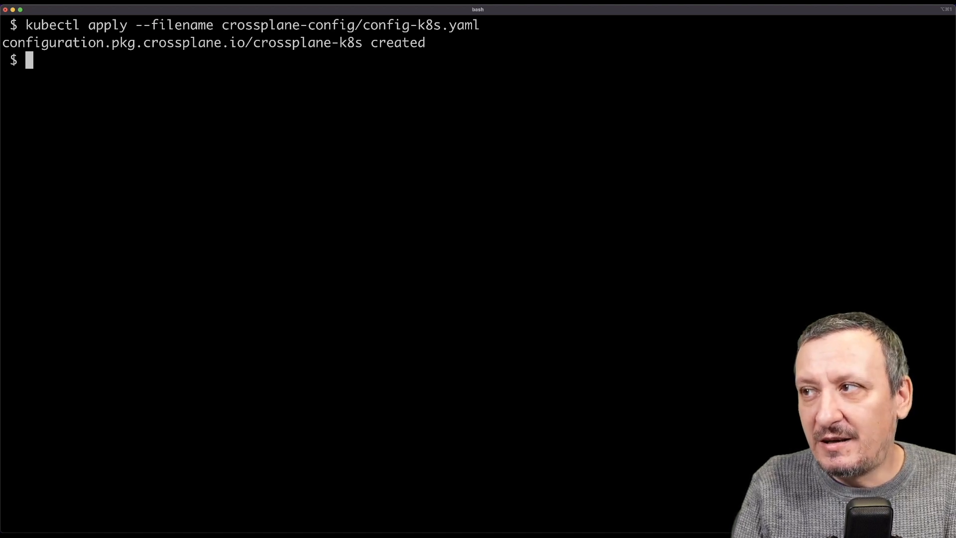
- Check the installed packages with kubectl get pk, filtered through grep
type("kub")
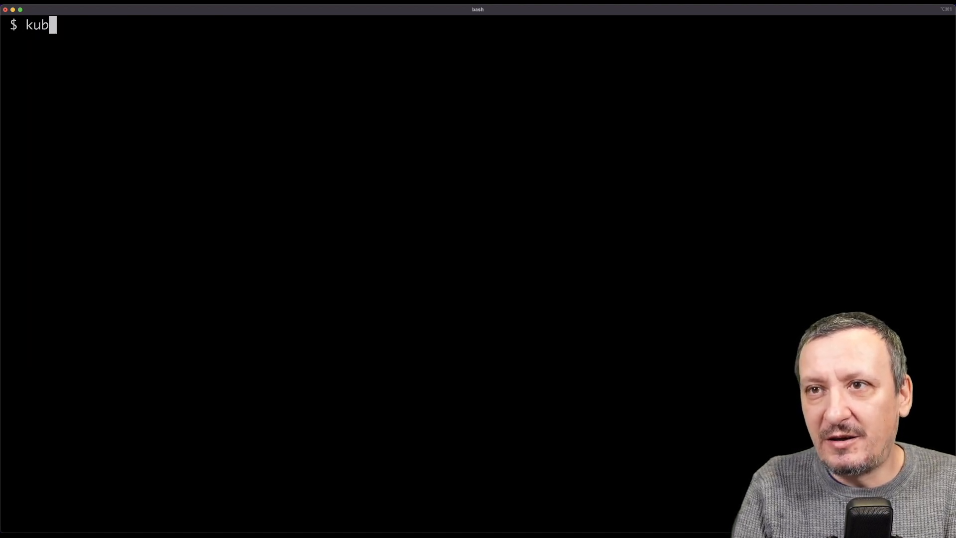
type("ectl get pk")
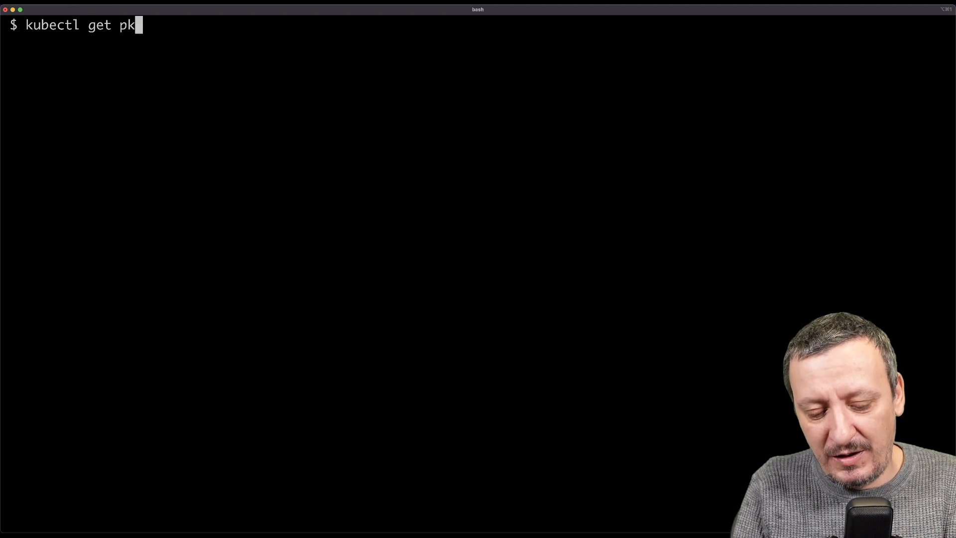
type("grev")
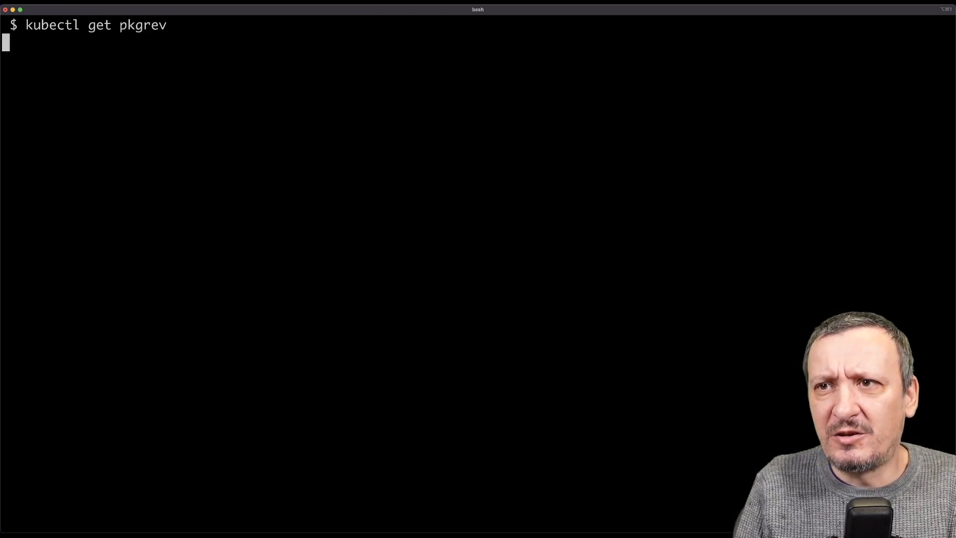
left_click(389, 199)
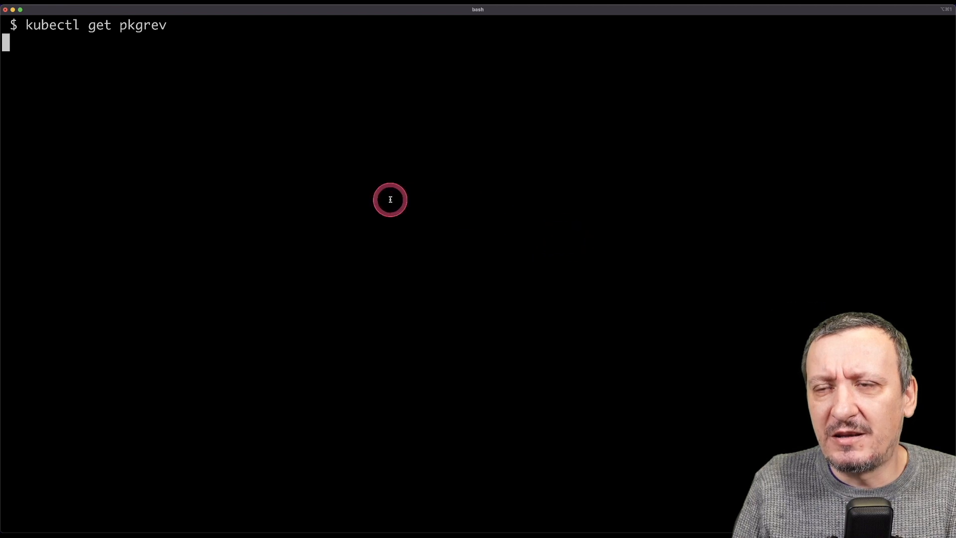
key("Return")
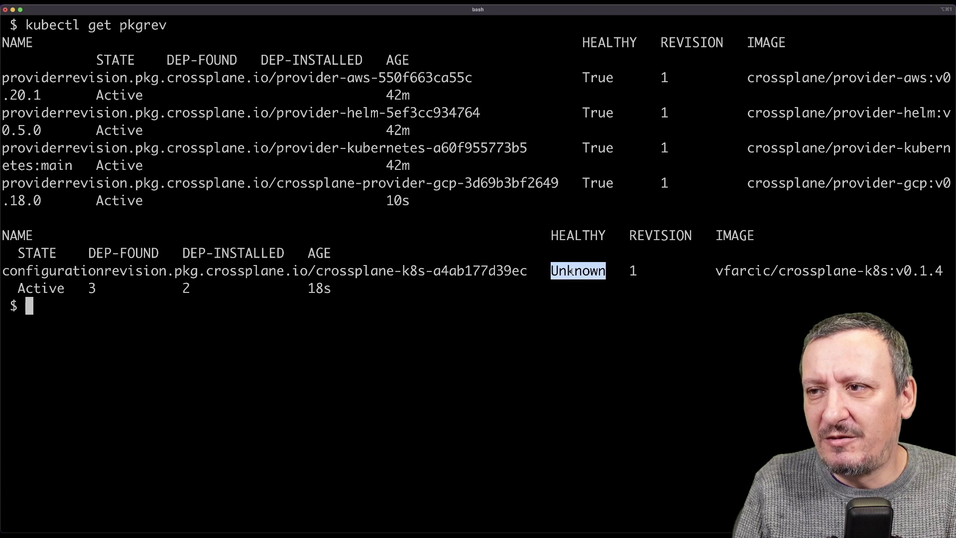
- Rerun kubectl get pkgrev, confirming crossplane-k8s is healthy with all 3 dependencies installed
type("kubectl get pkgrev")
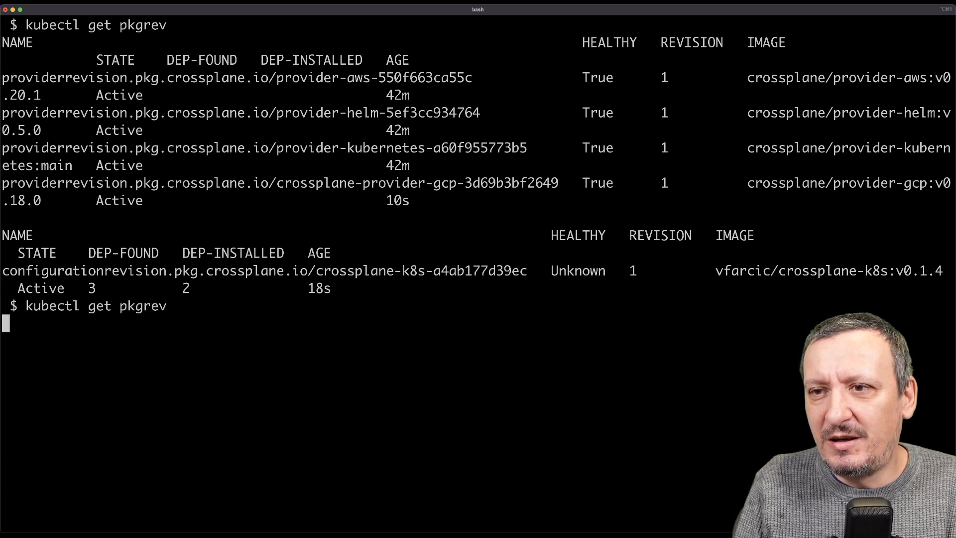
key("Return")
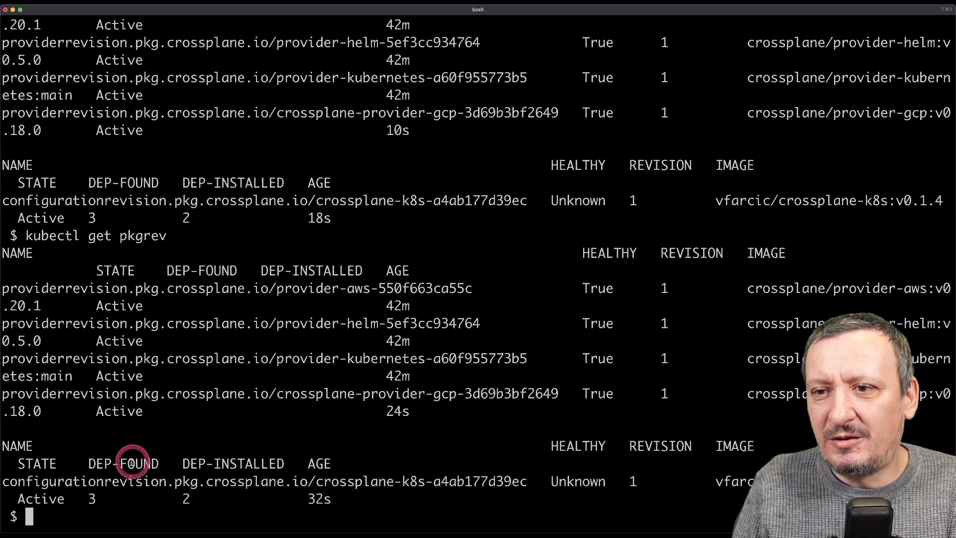
mouse_move(193, 502)
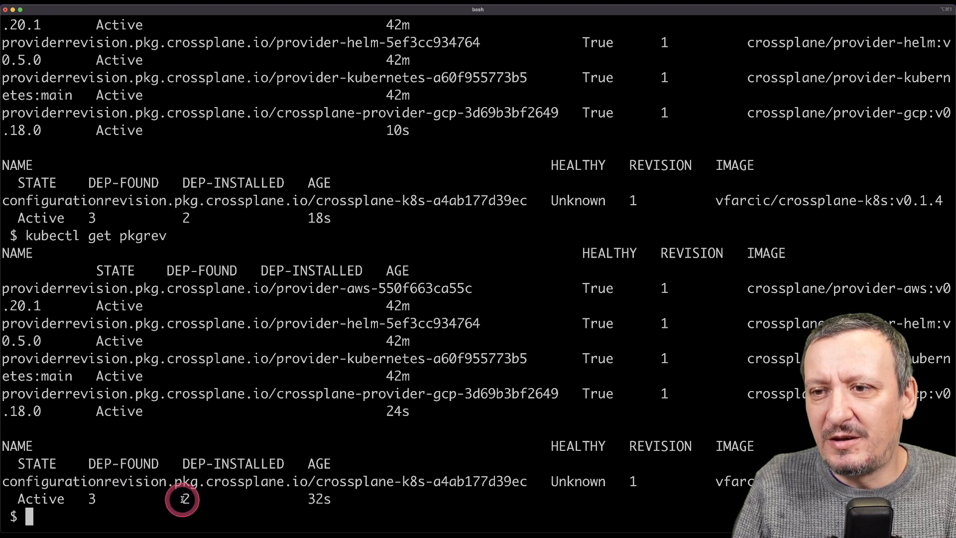
type("ctl get pkgrev")
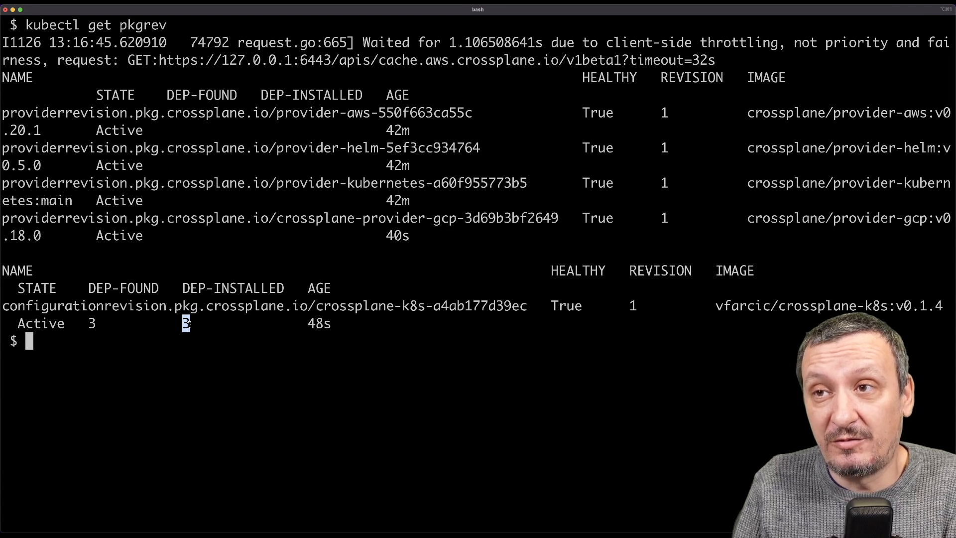
type("cle")
type("cat")
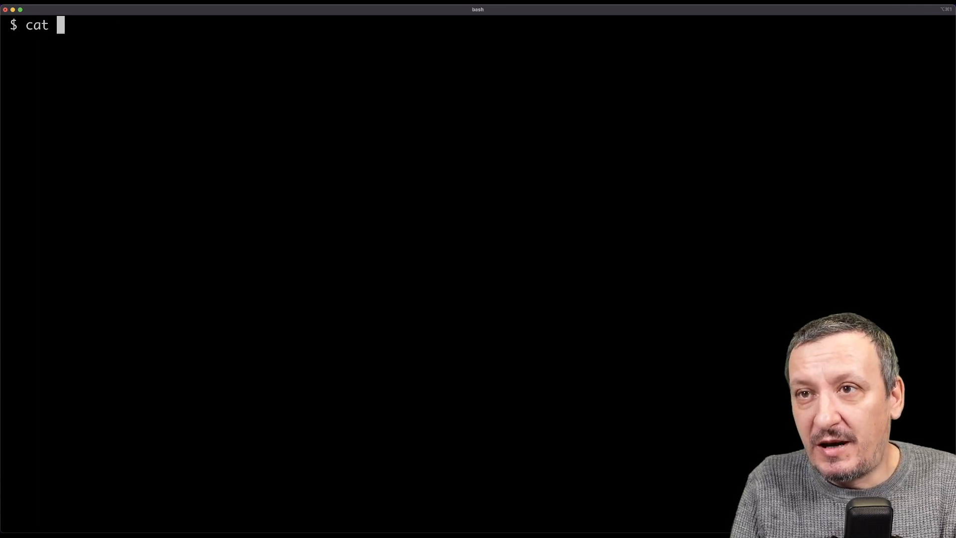
- Print examples/aws-eks.yaml: ClusterClaim a-team-eks for AWS EKS with medium nodes, minimum 3
type("examples/")
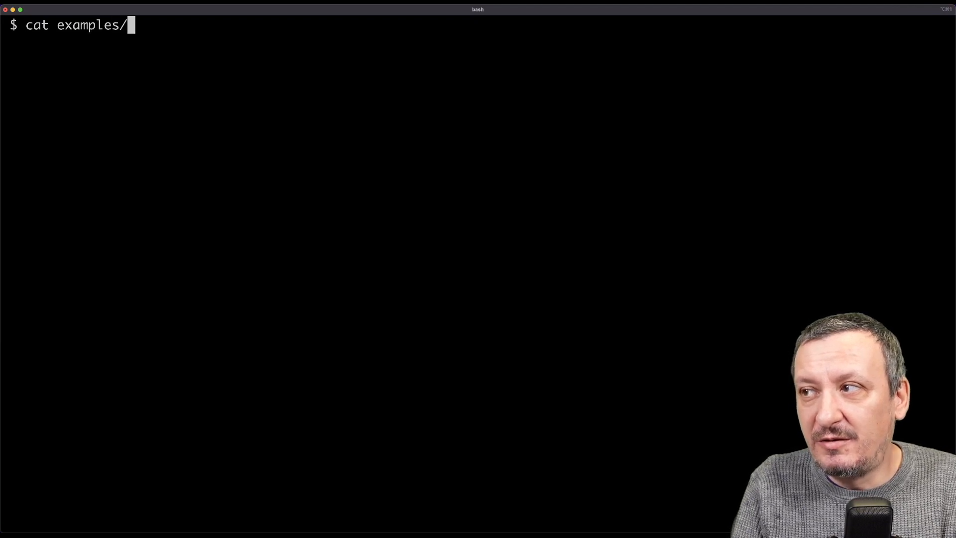
type("aws-")
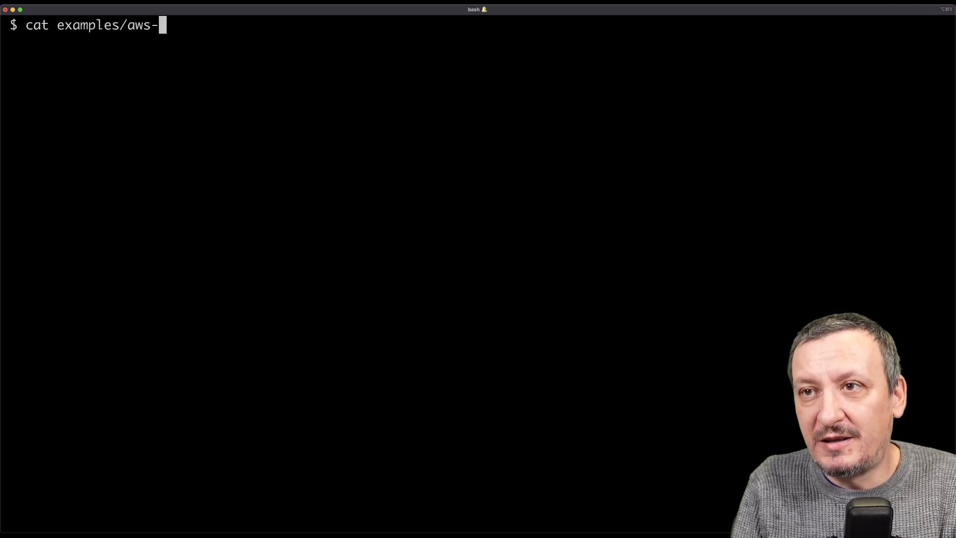
type("eks.yaml")
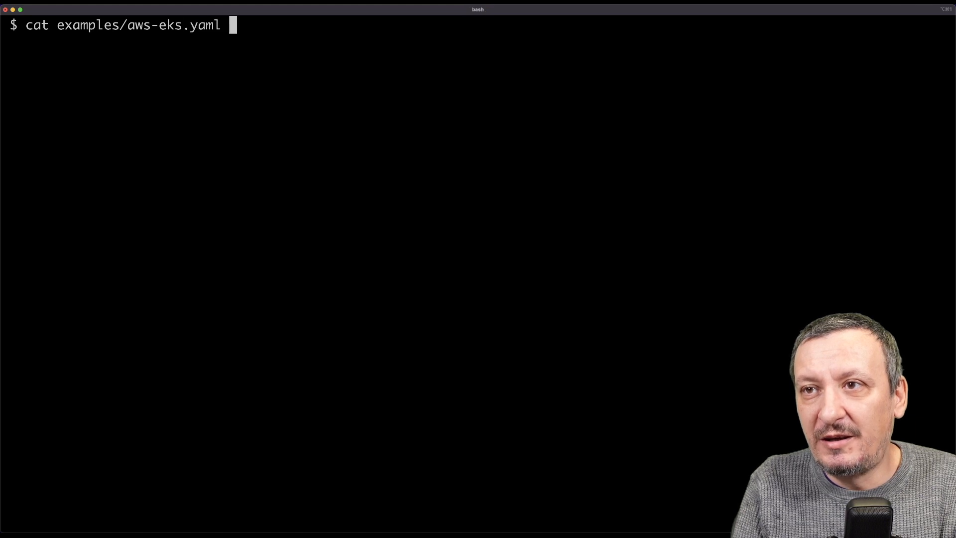
key("Return")
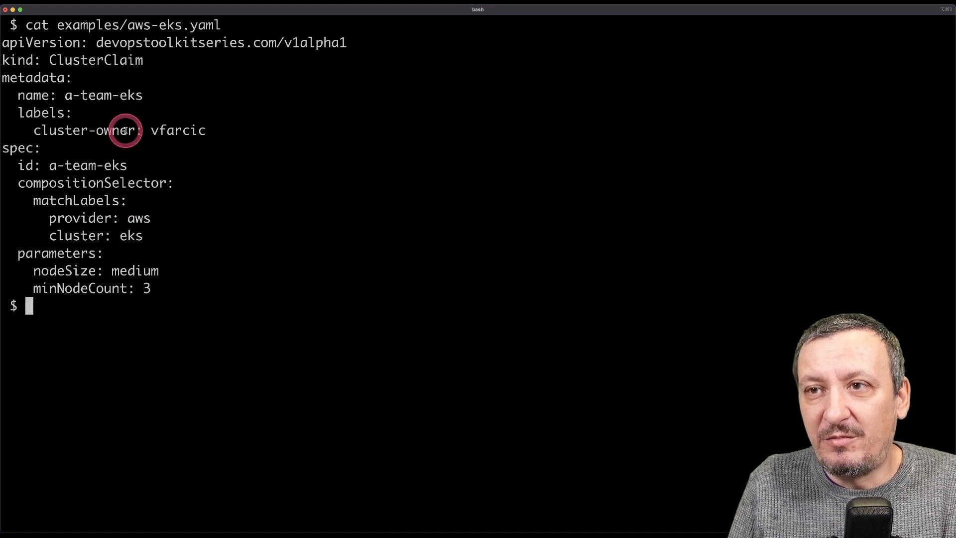
double_click(95, 60)
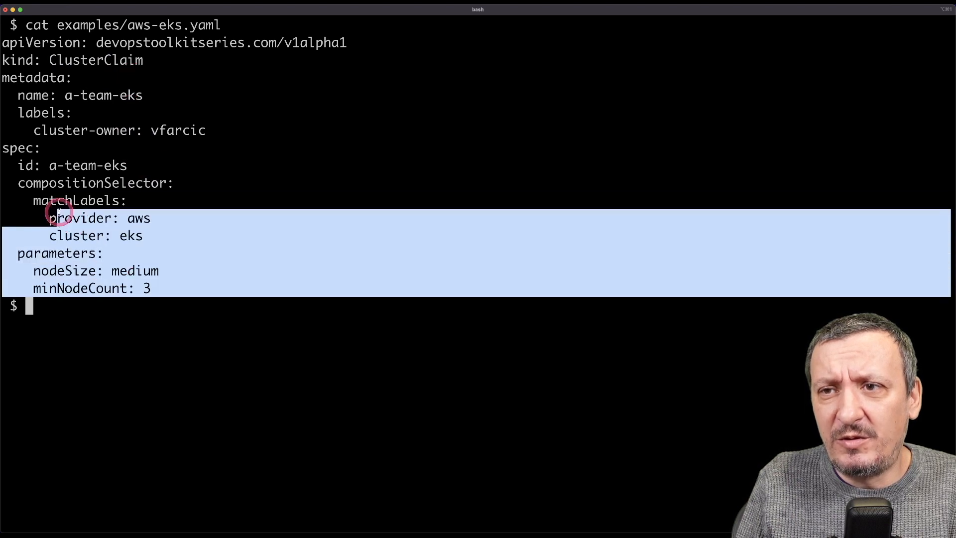
left_click(63, 174)
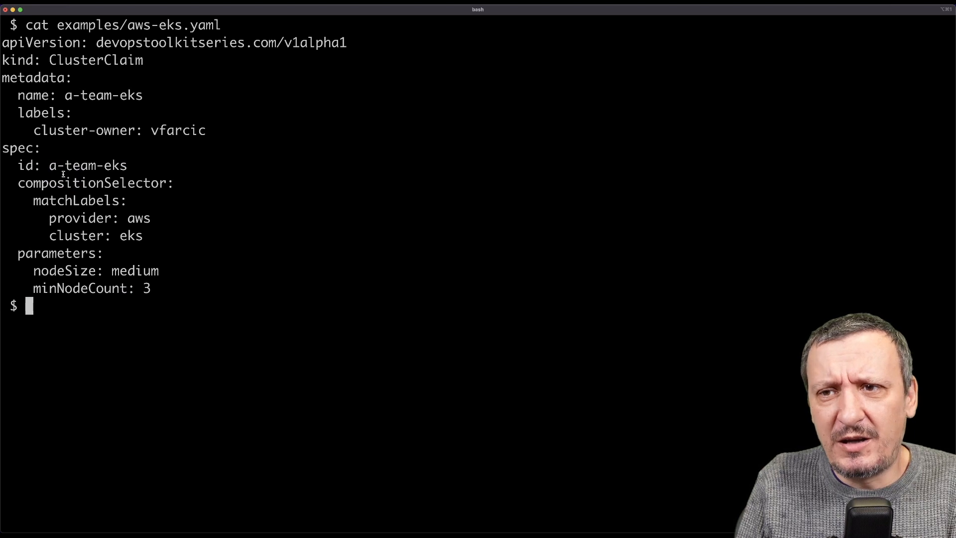
- Apply examples/aws-eks.yaml in the a-team namespace to create the a-team-eks ClusterClaim
type("kubec")
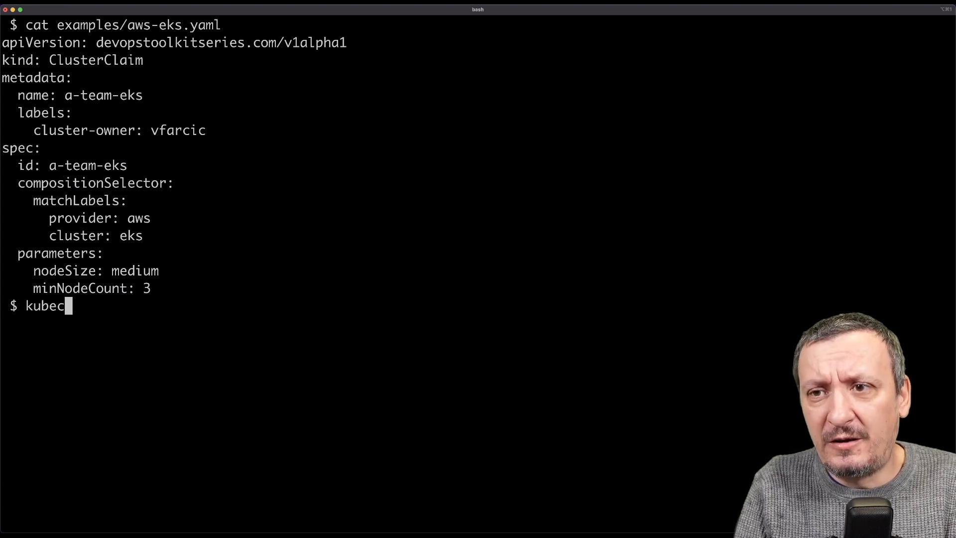
type("tl --")
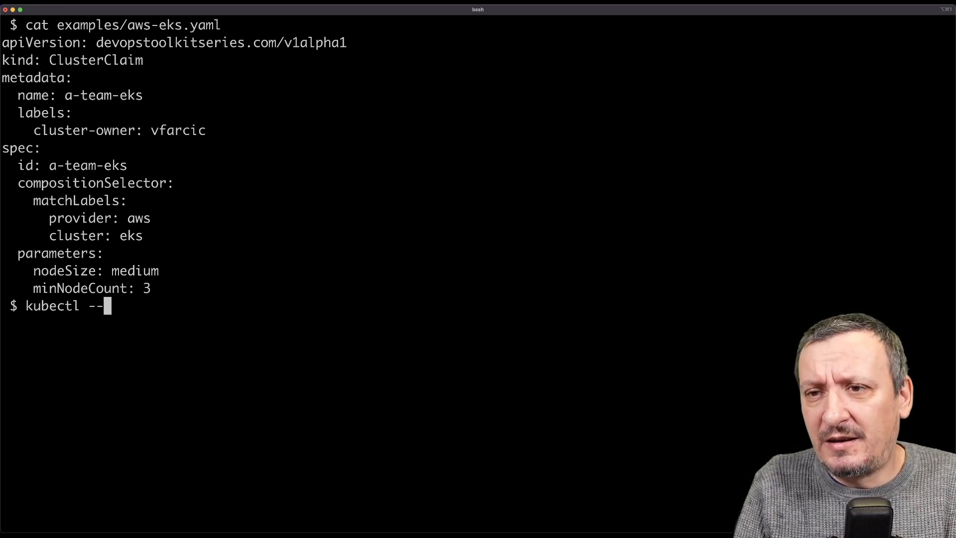
type("namespace a-team")
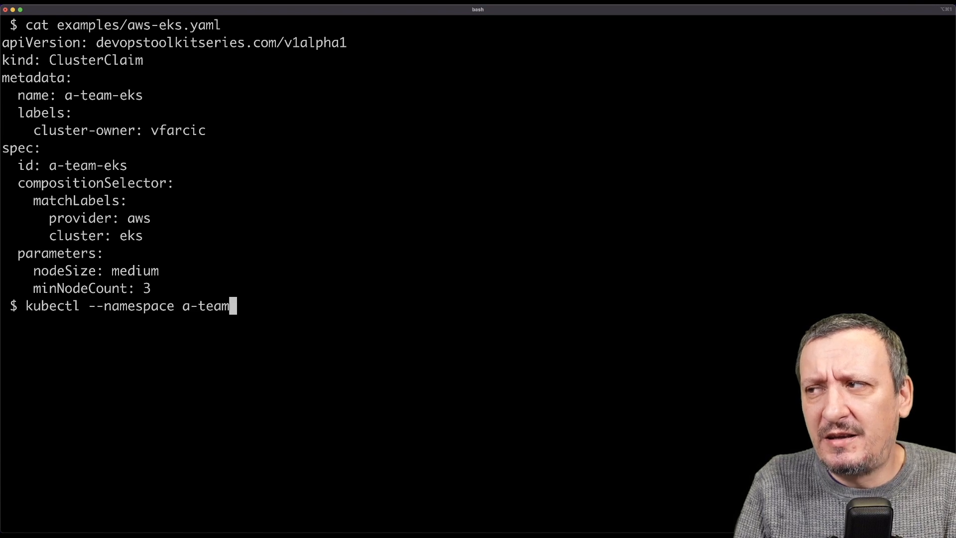
type("apply --f")
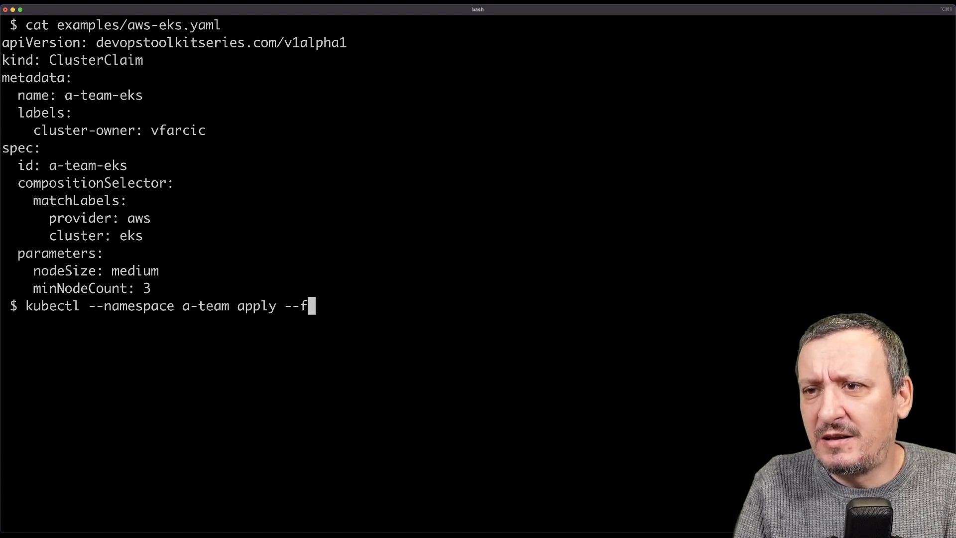
type("ilename examples/")
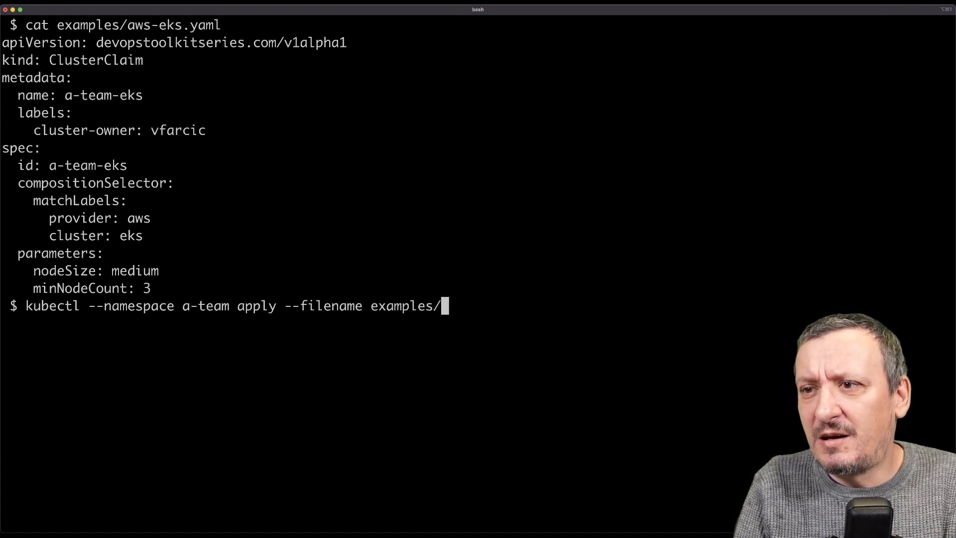
type("aws-eks.yaml")
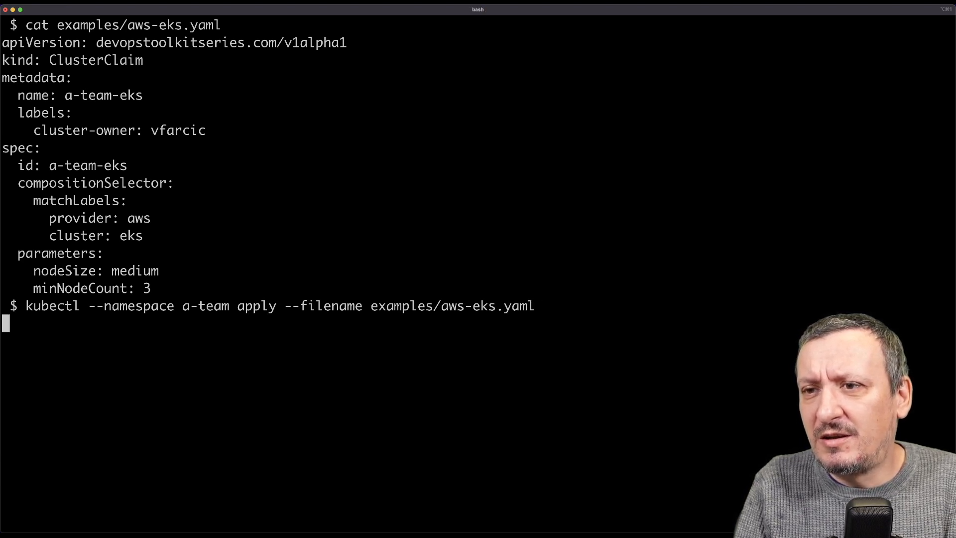
key("Return")
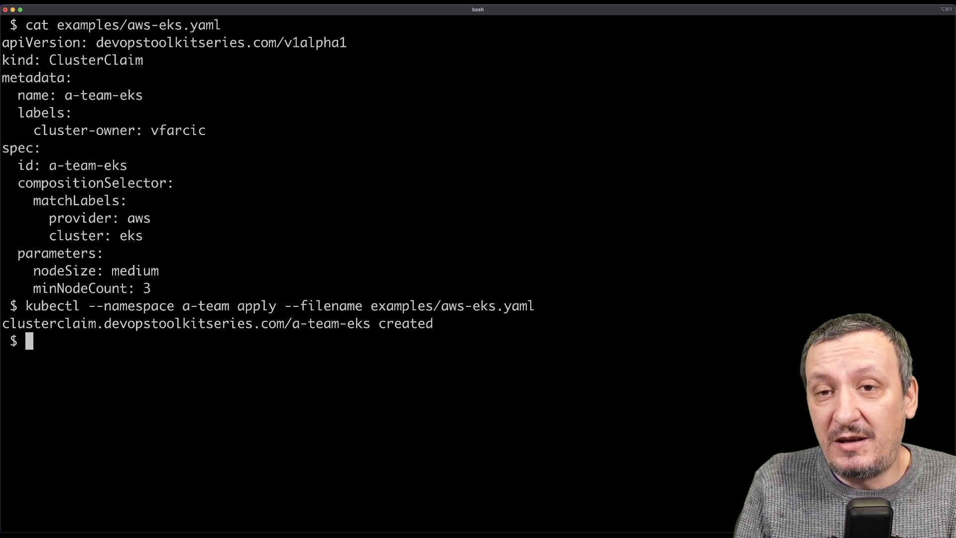
- List a-team-eks managed resources with kubectl get managed: VPC, subnets, gateway, cluster, IAM roles
type("kubec")
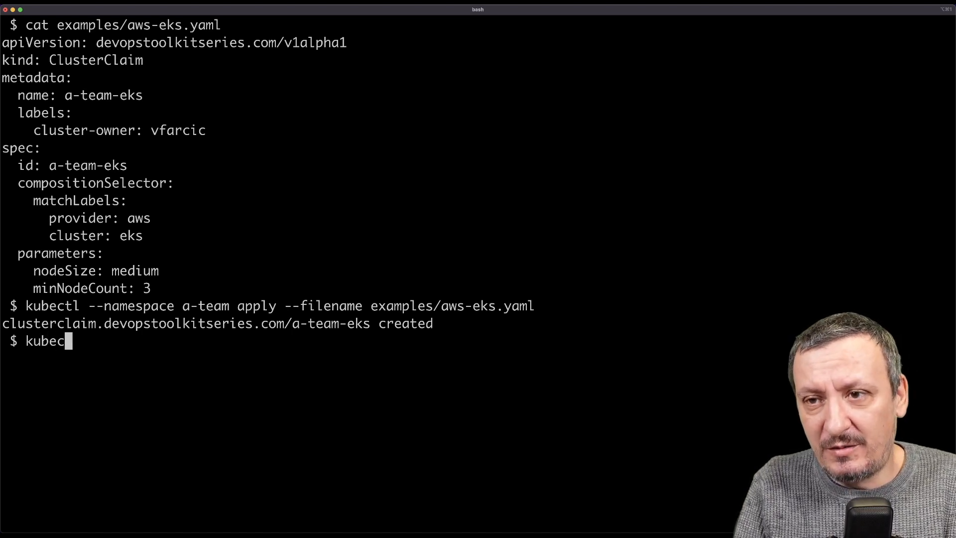
key("Return")
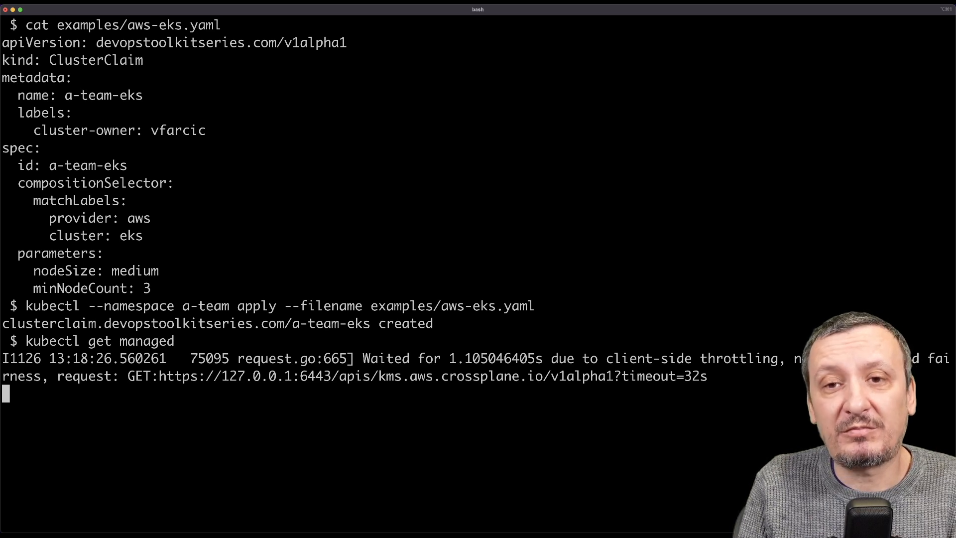
key("Return")
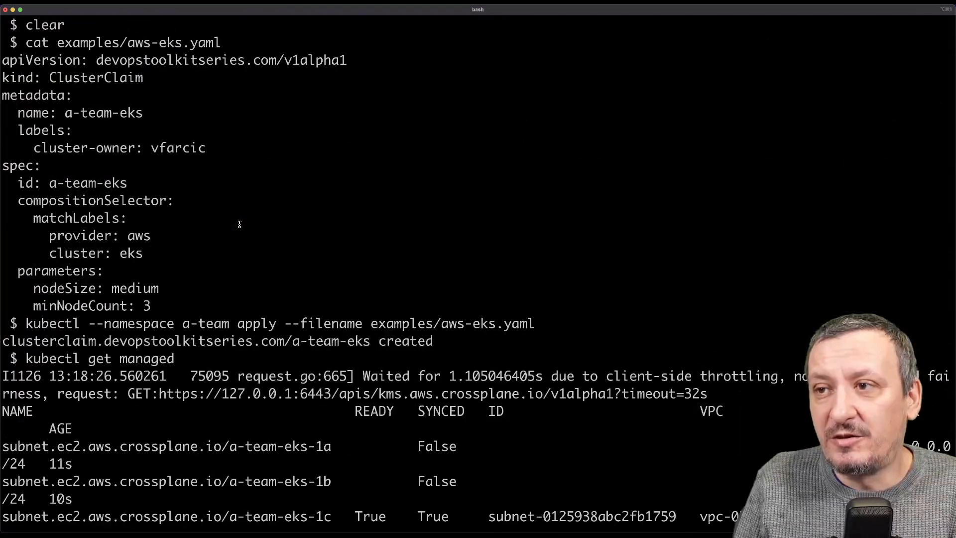
scroll("down", 3)
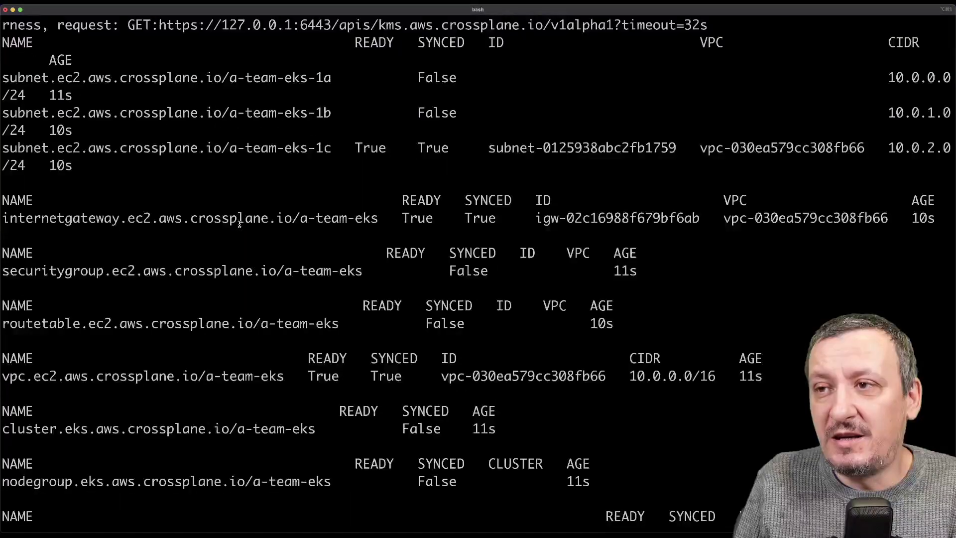
scroll("down", 3)
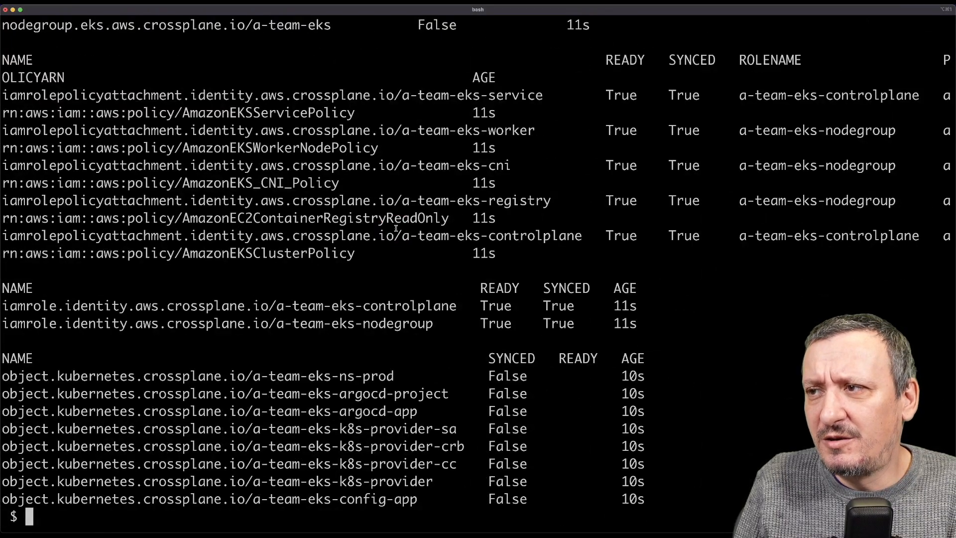
scroll("up", 3)
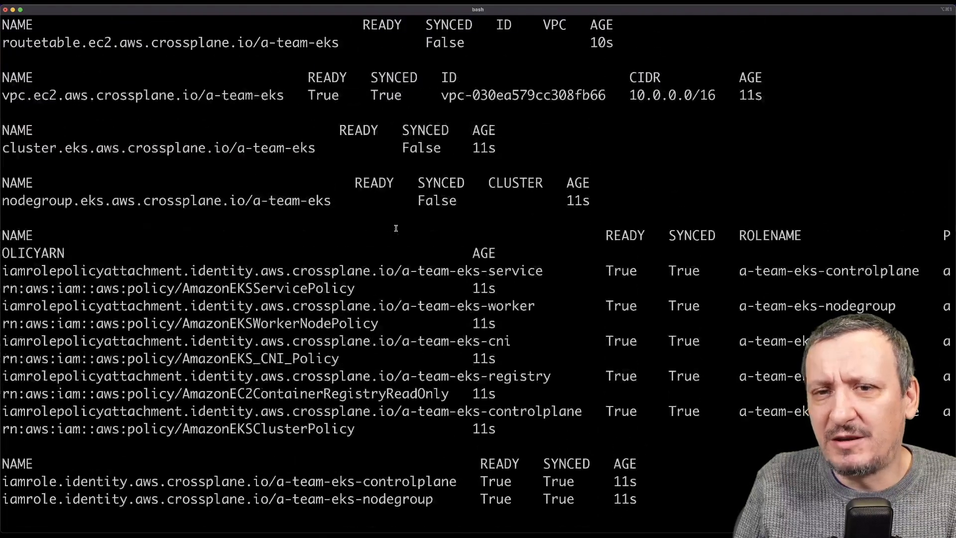